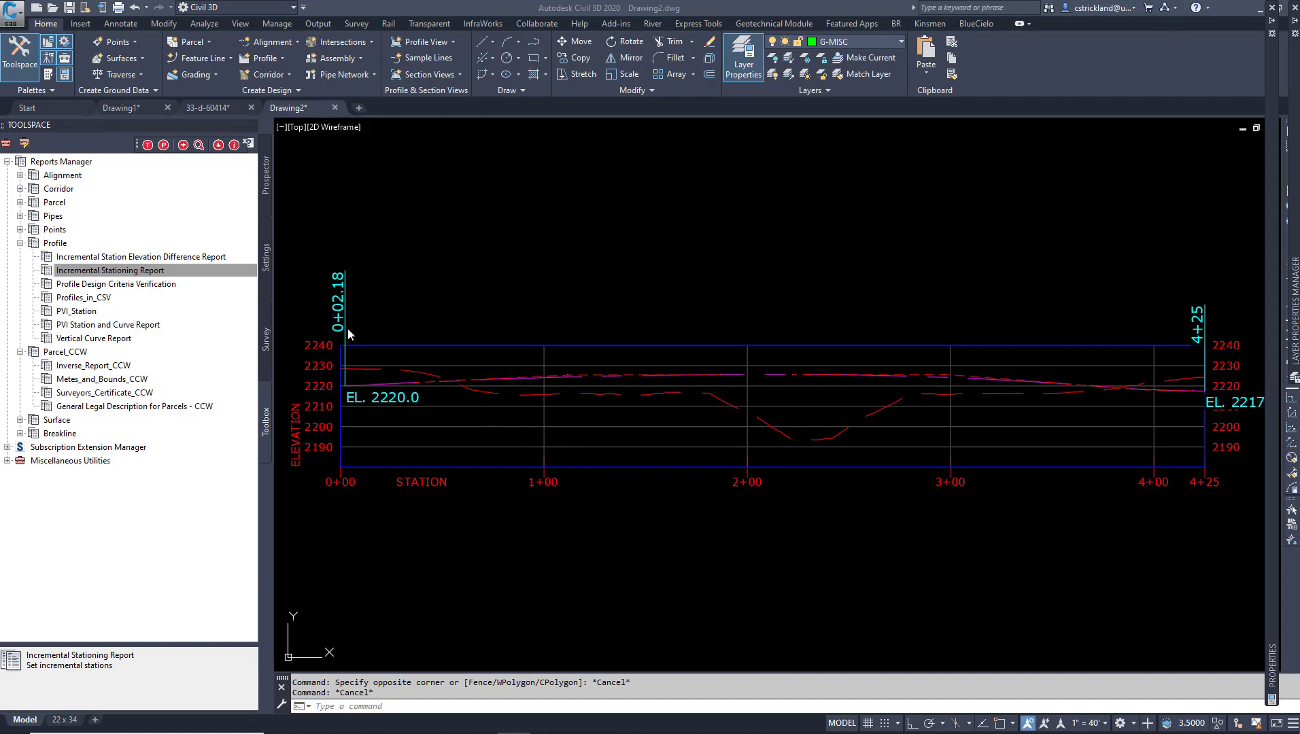
mouse_move(533, 426)
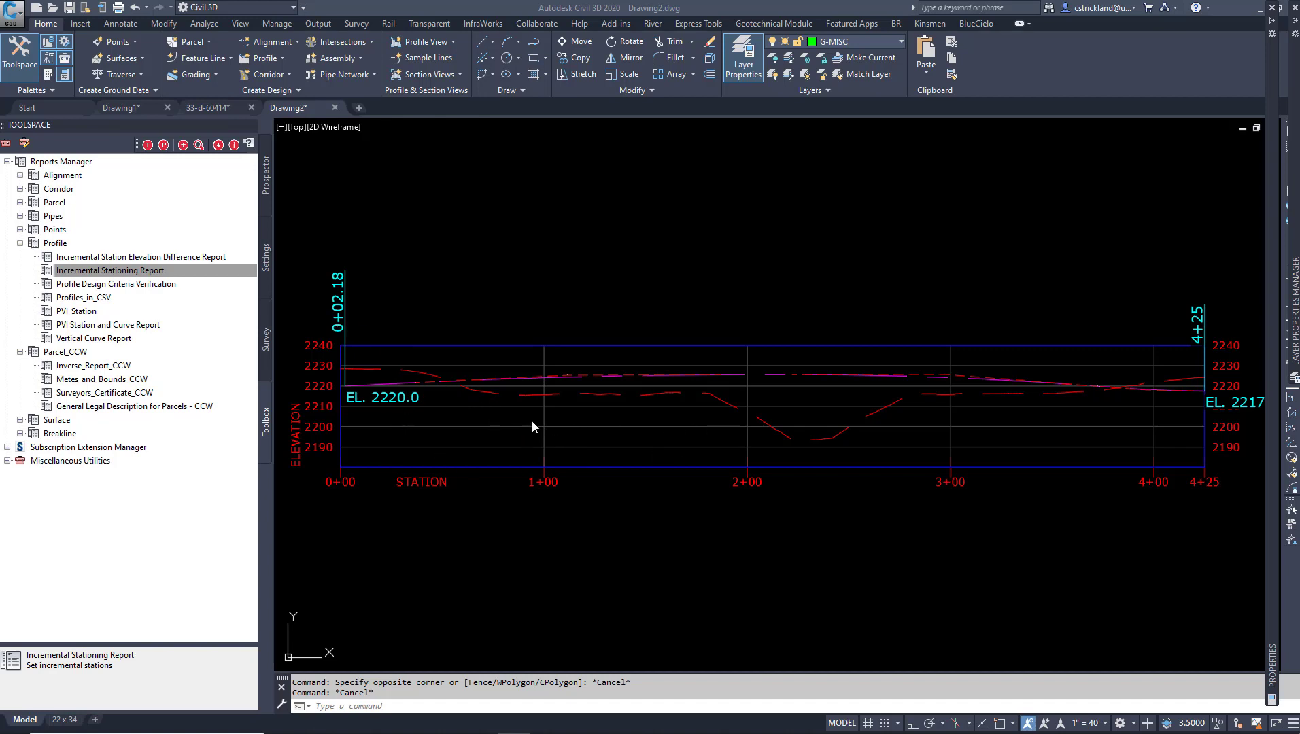
mouse_move(408, 384)
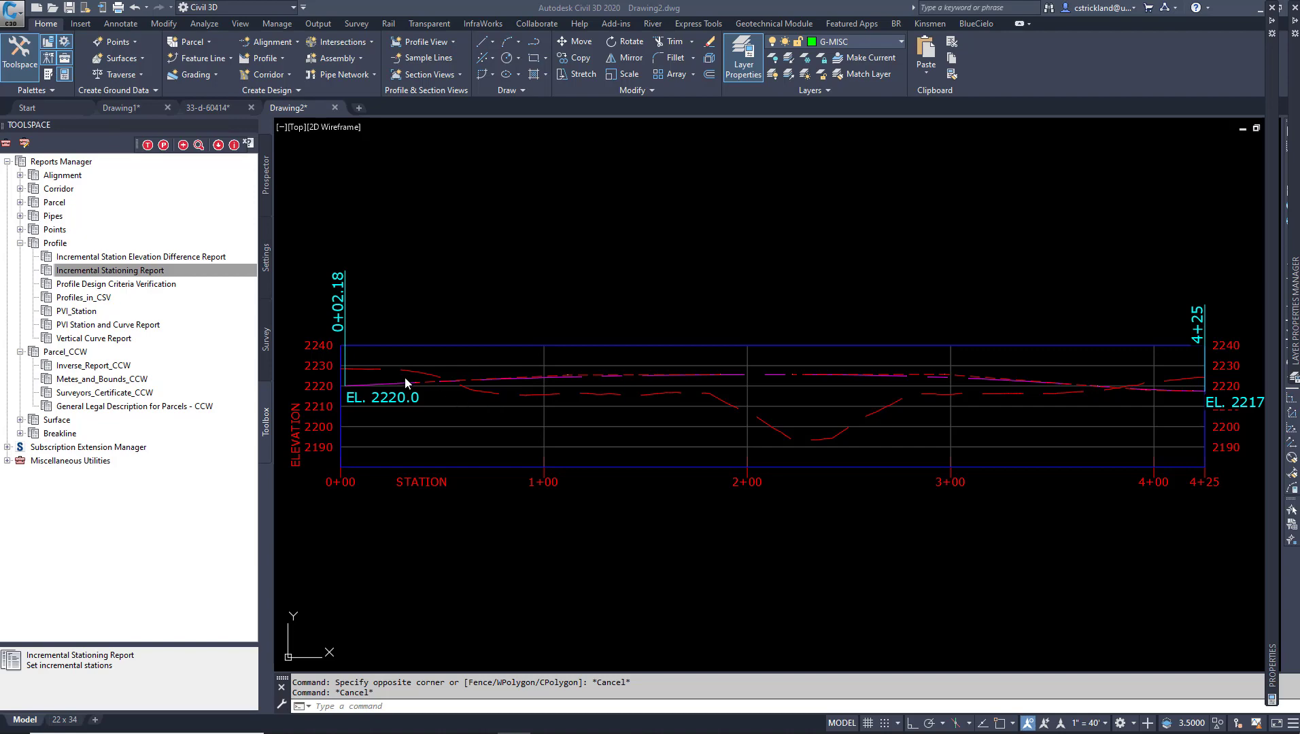
- Show the drawing's Prospector tree of surfaces and alignments in Toolspace
left_click(267, 173)
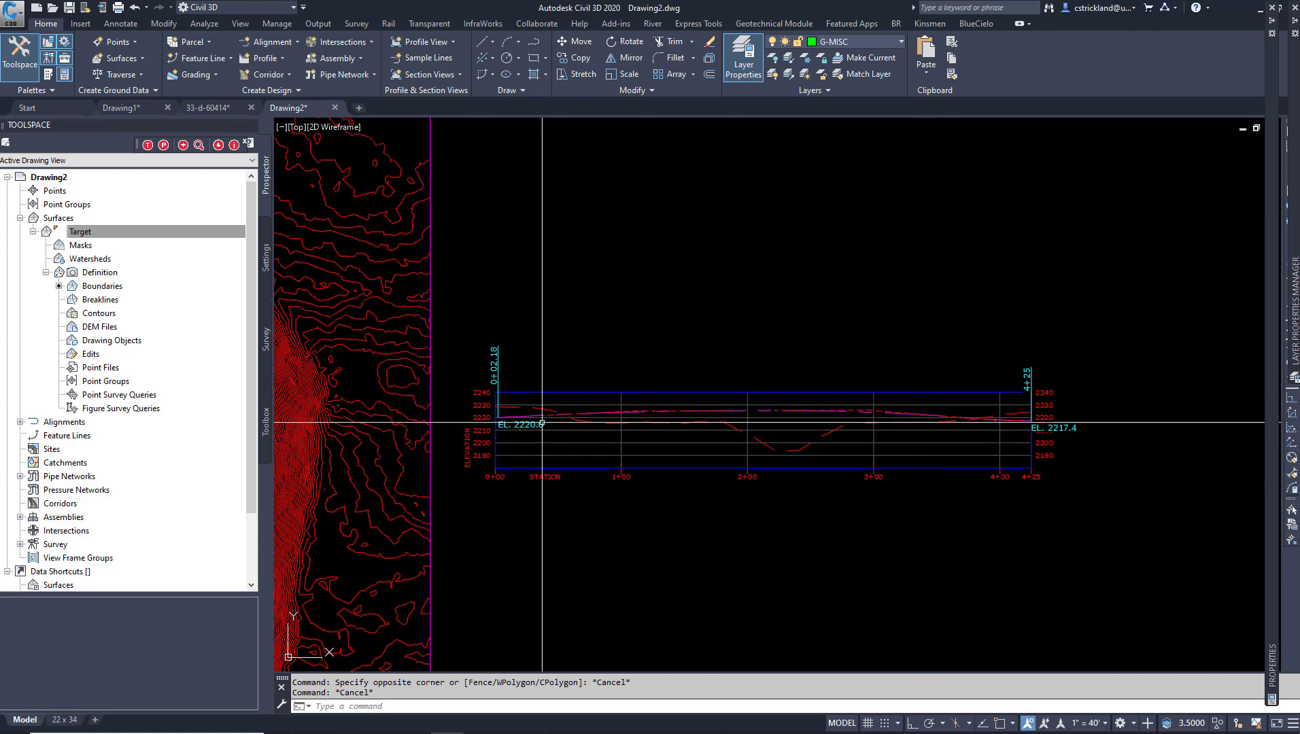
mouse_move(813, 448)
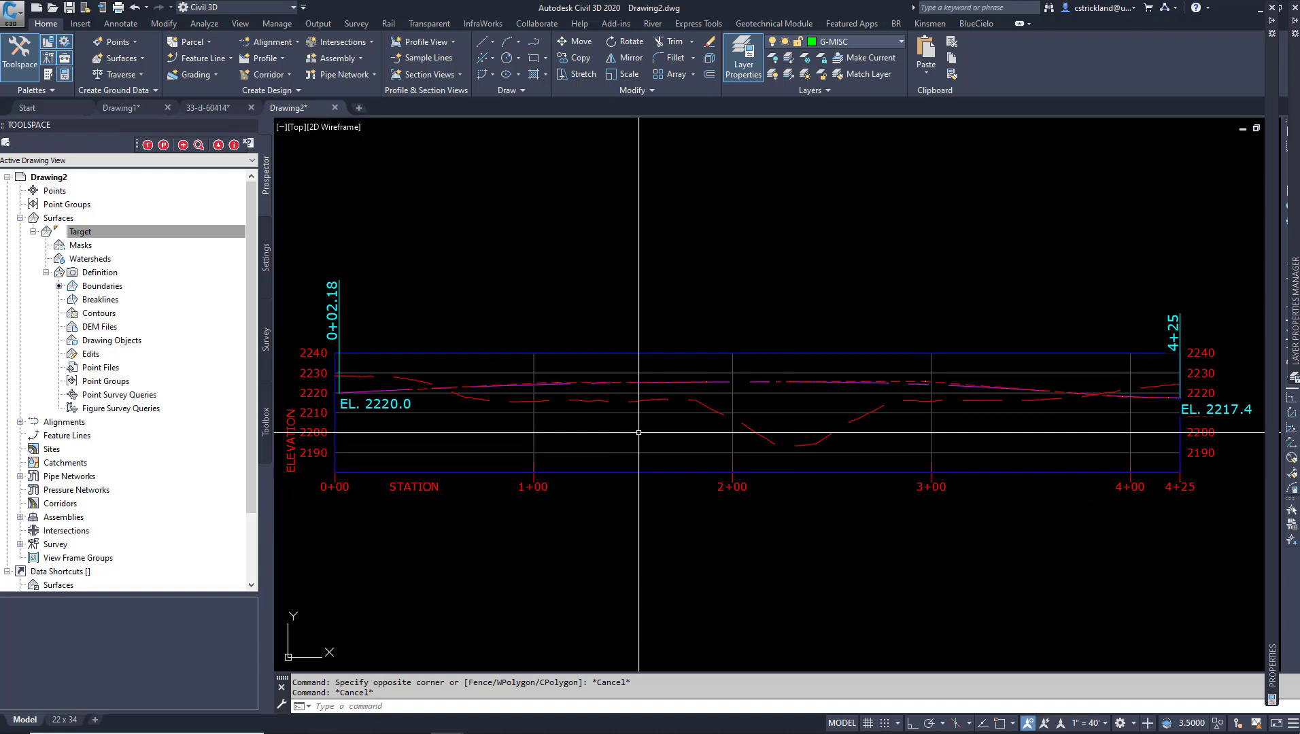
mouse_move(470, 401)
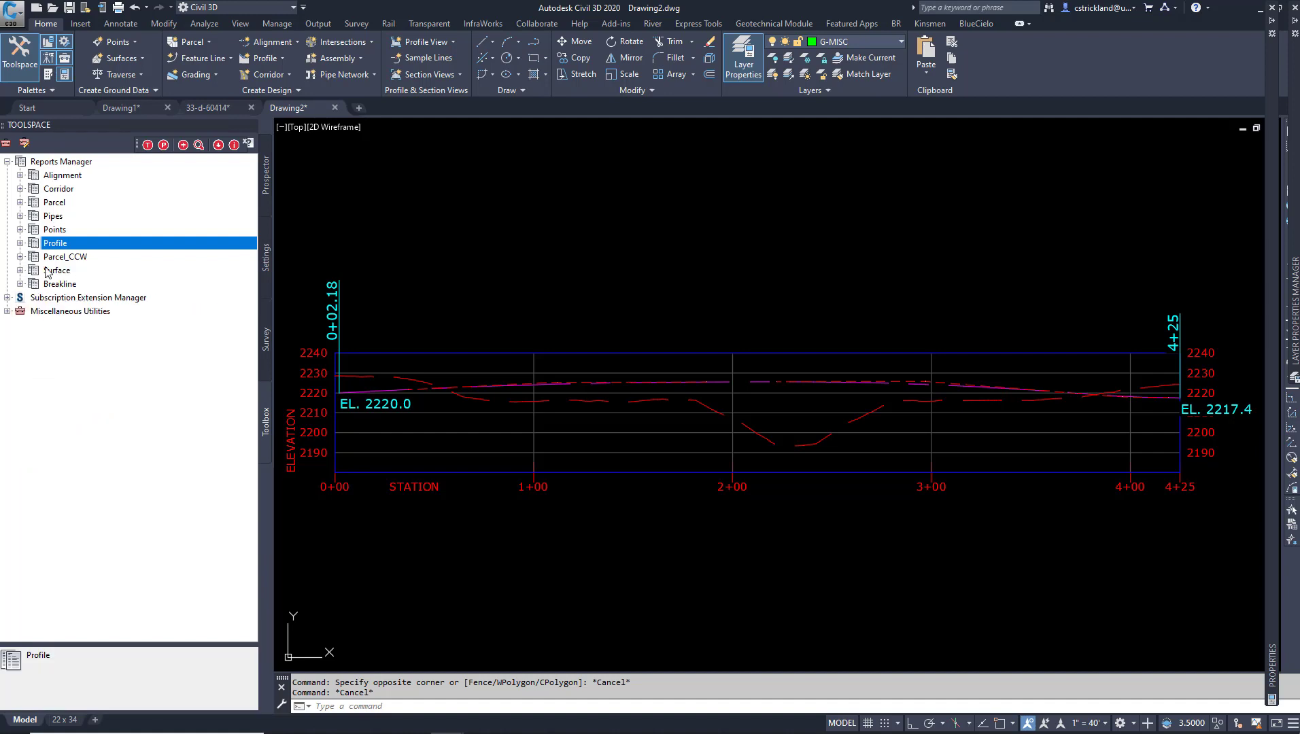
- Execute the Incremental Stationing Report from Reports Manager > Profile
left_click(19, 242)
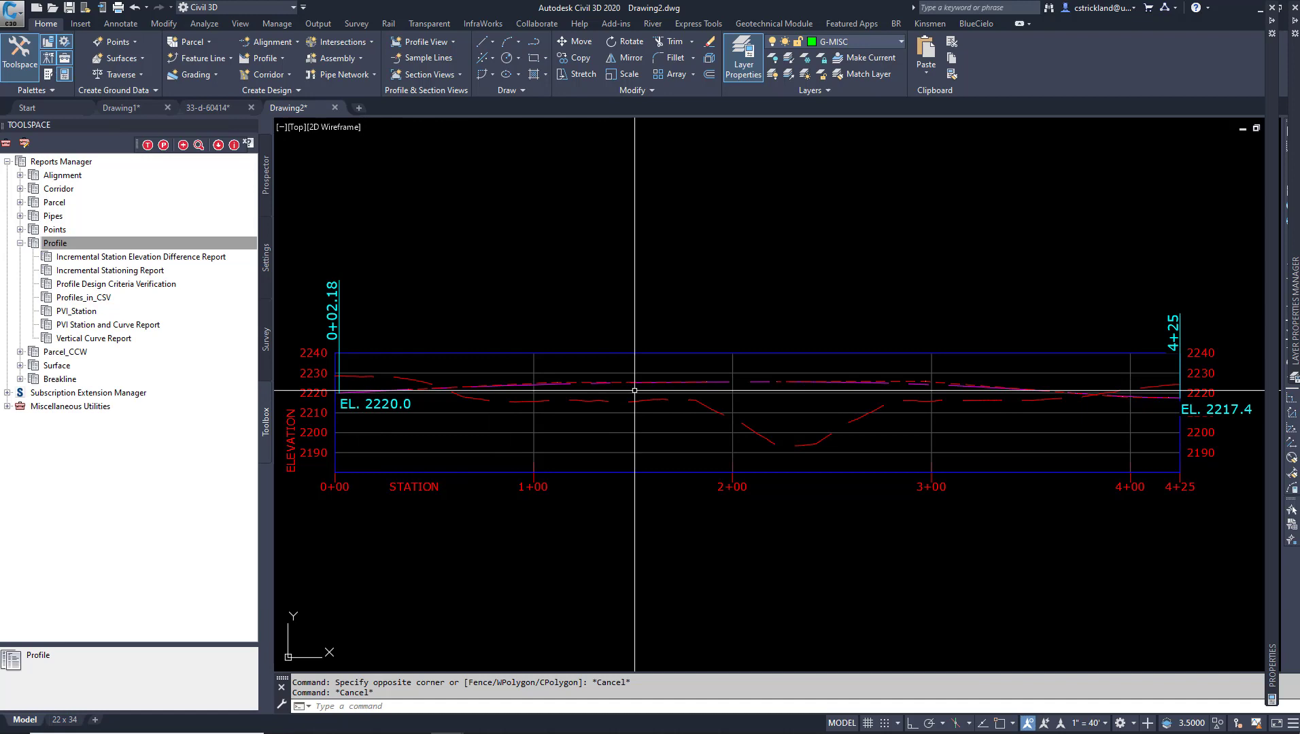
left_click(54, 242)
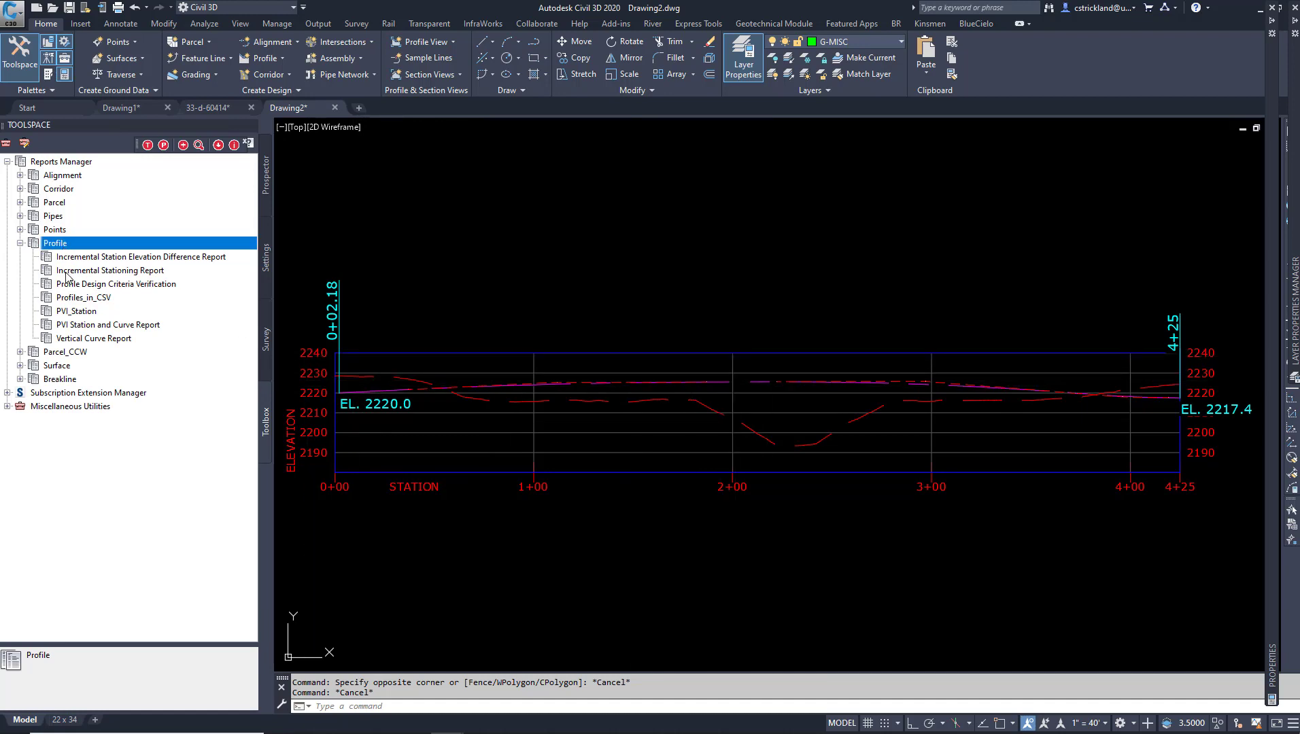
left_click(108, 269)
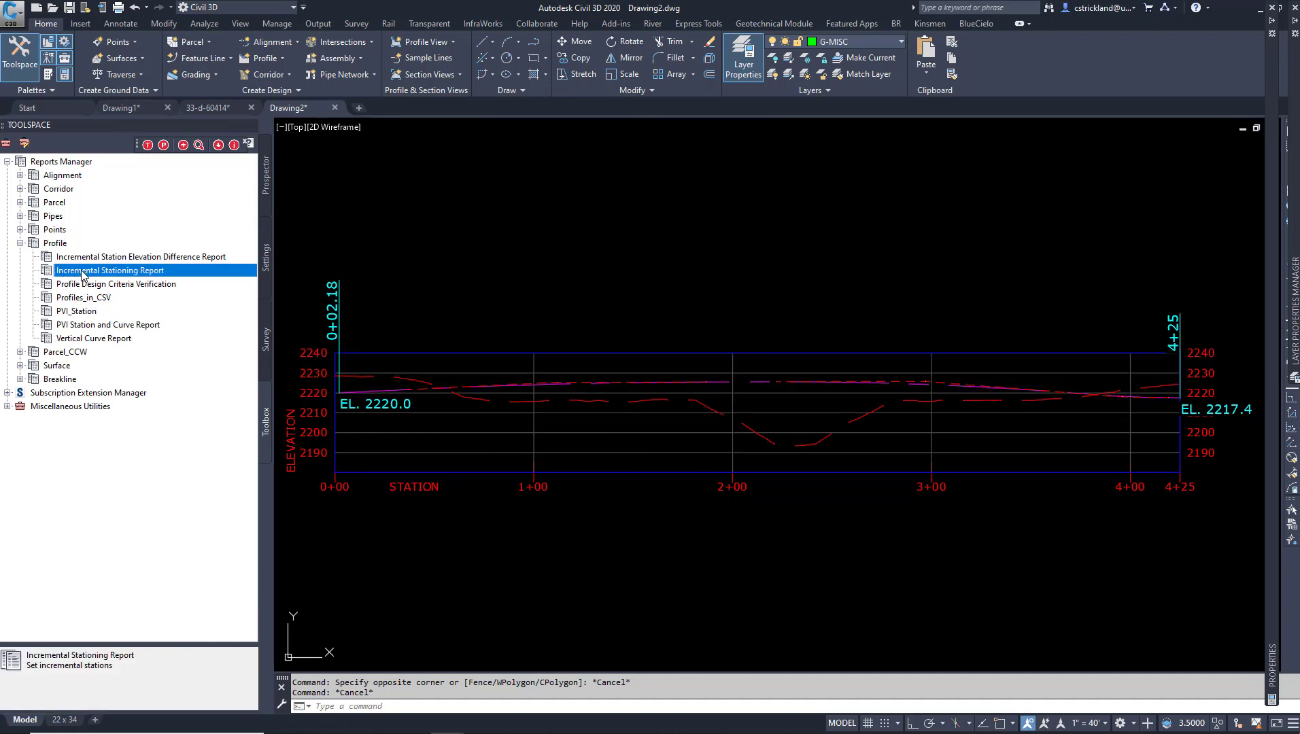
right_click(108, 269)
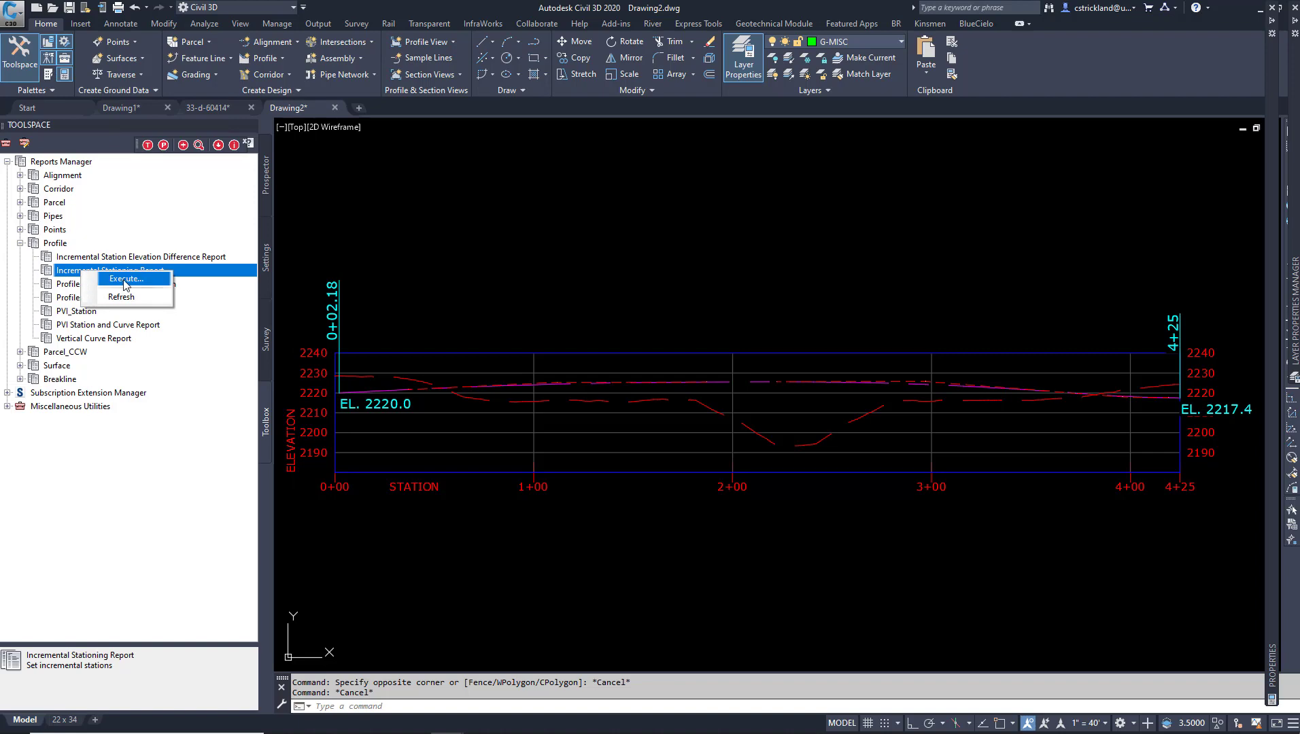
left_click(125, 278)
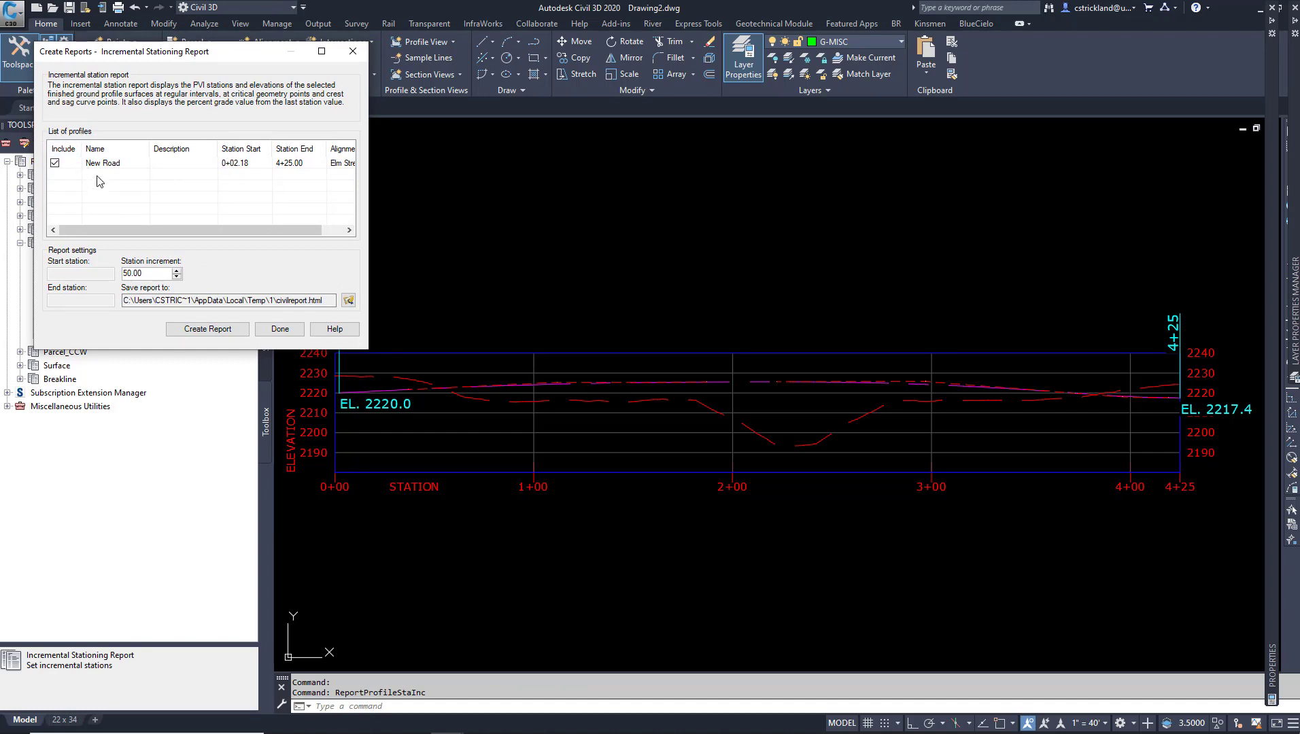
mouse_move(408, 388)
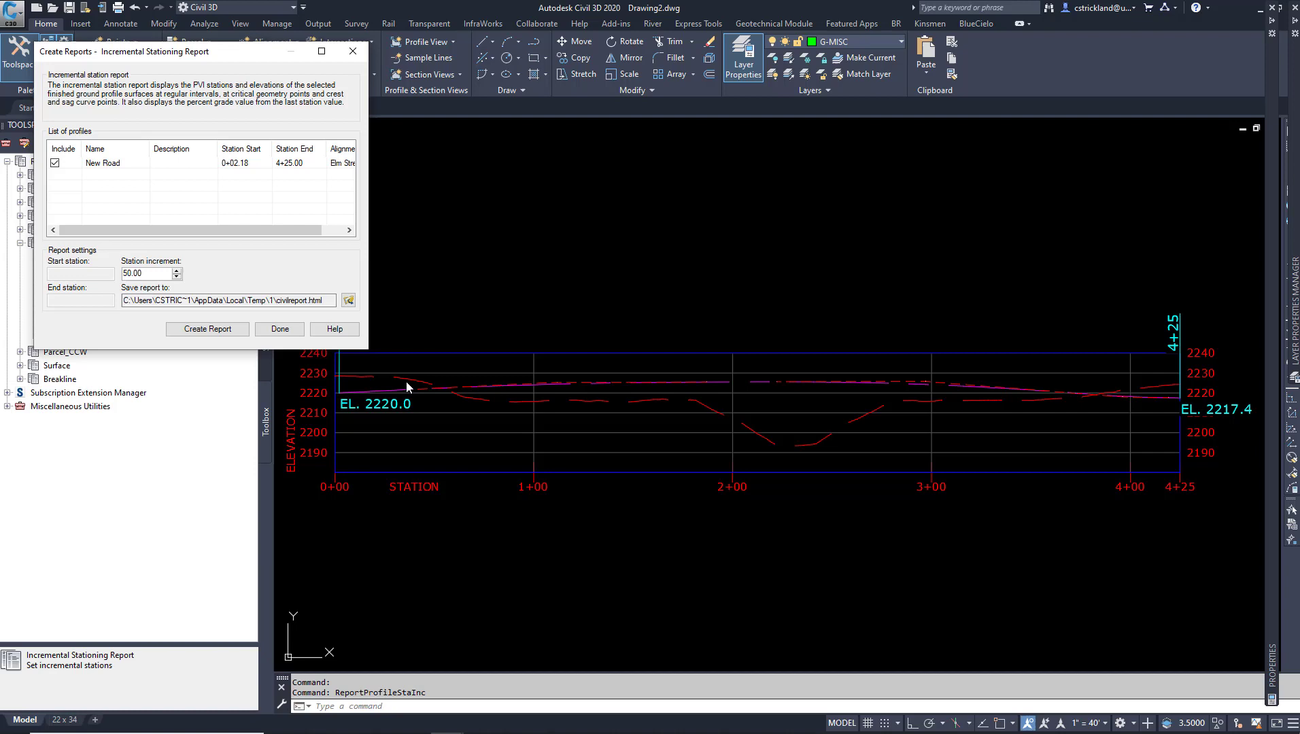
mouse_move(659, 416)
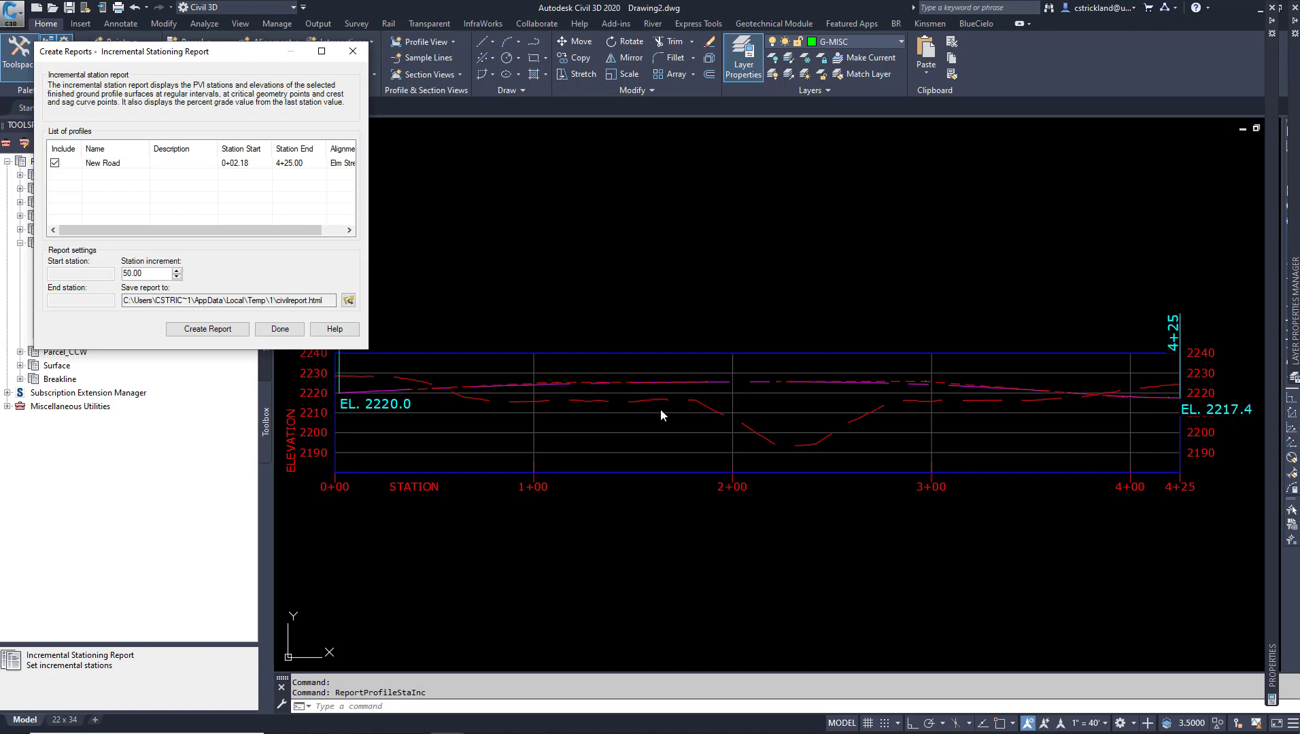
mouse_move(530, 410)
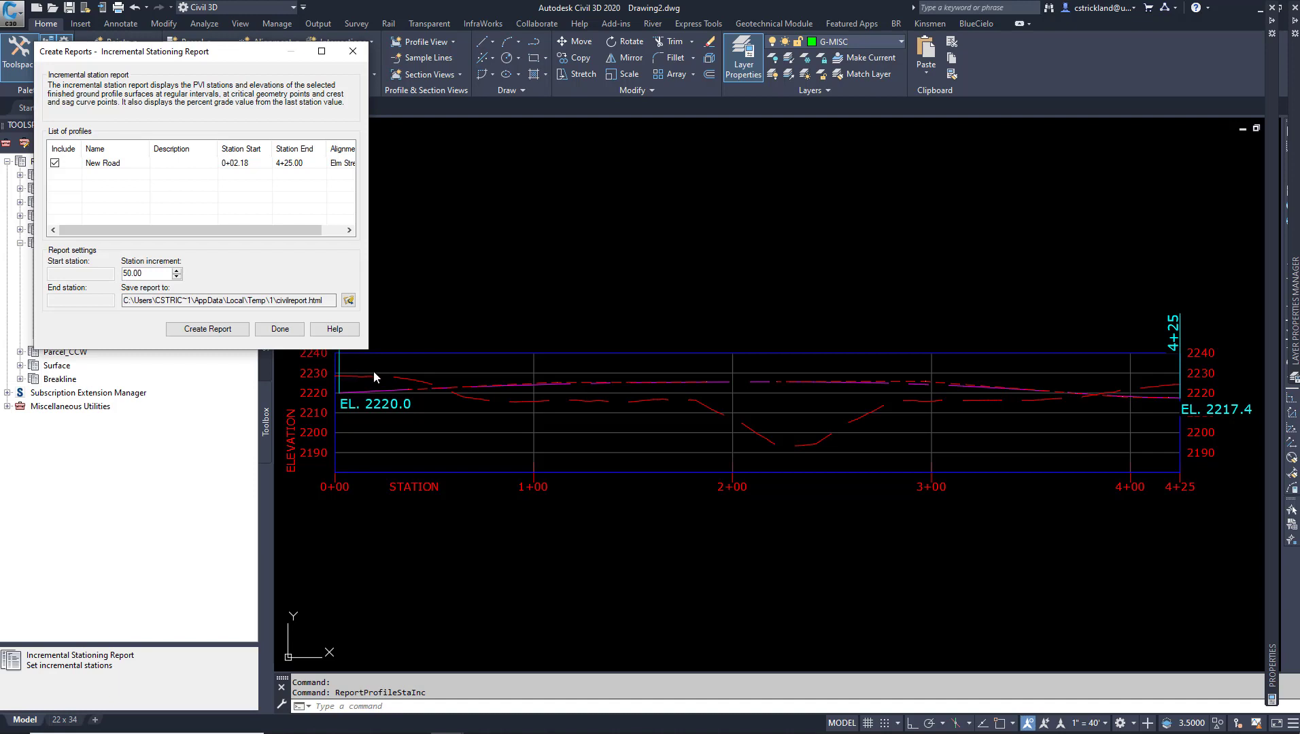
mouse_move(95, 177)
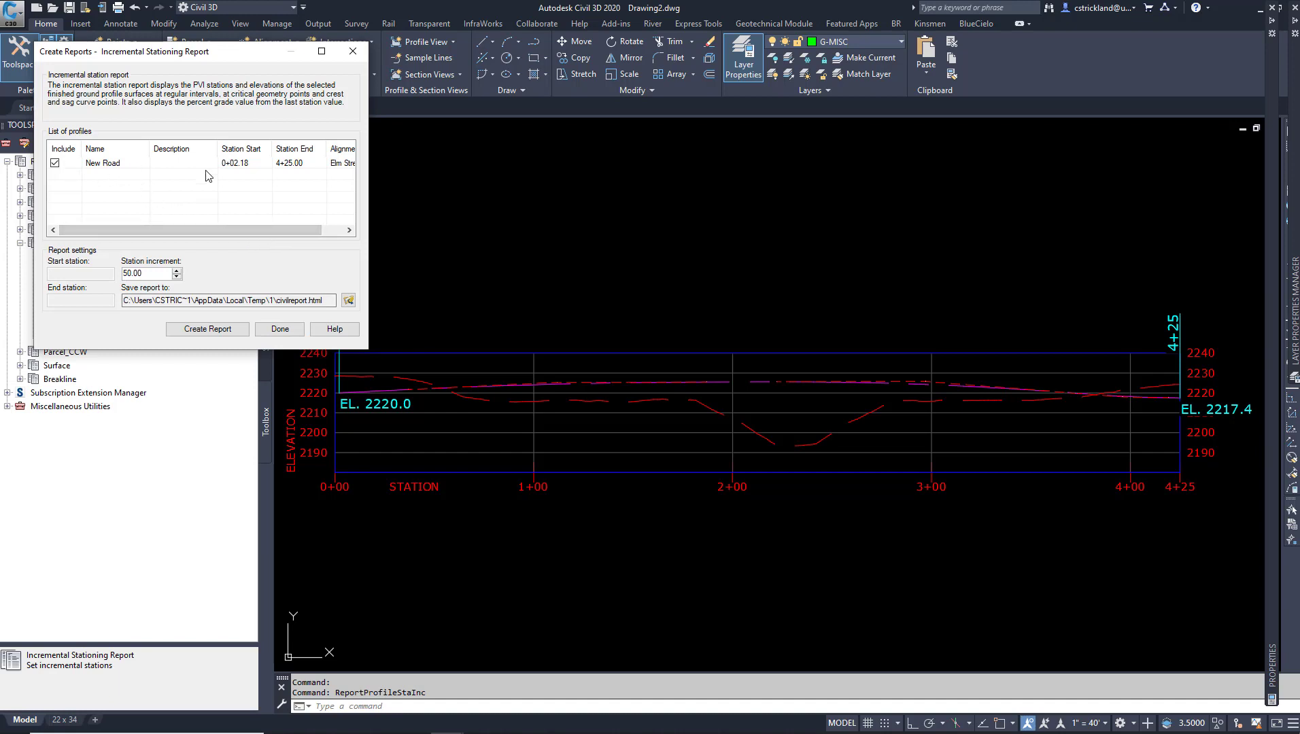
mouse_move(245, 176)
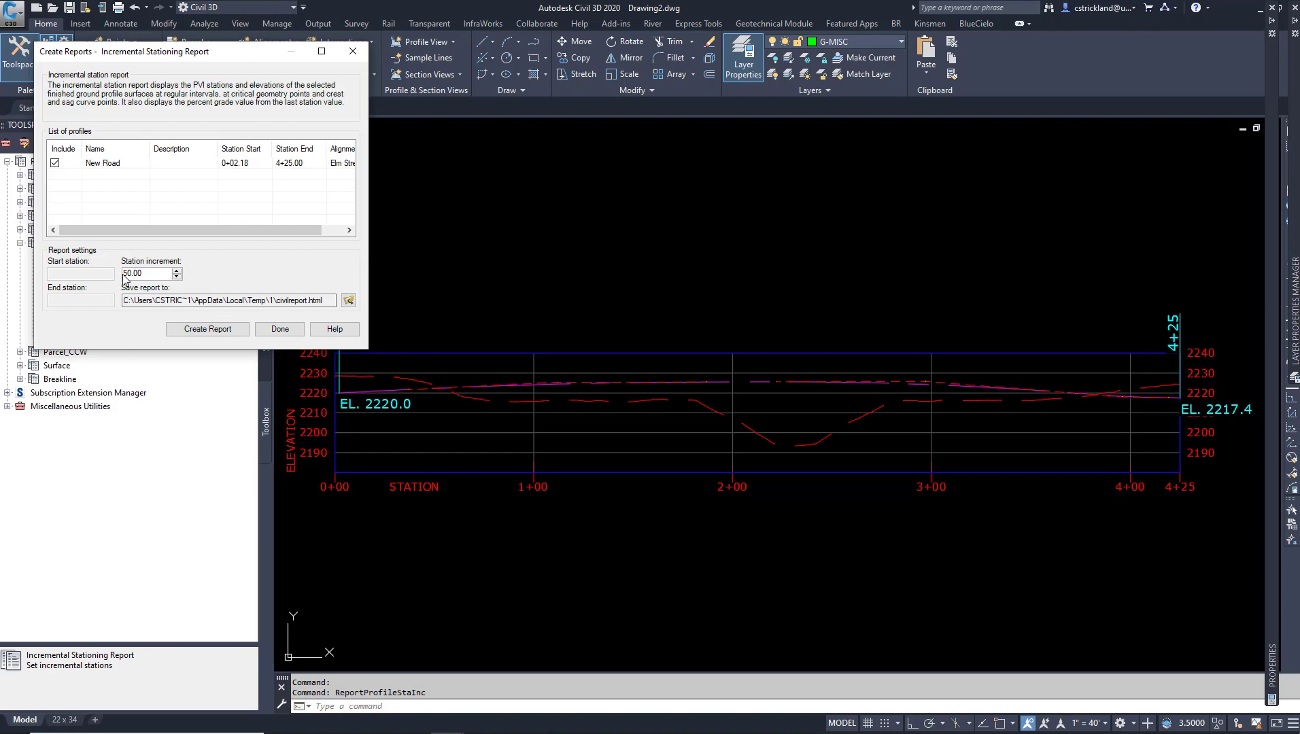
- Change the New Road report's station increment from 50 to 25
left_click(176, 276)
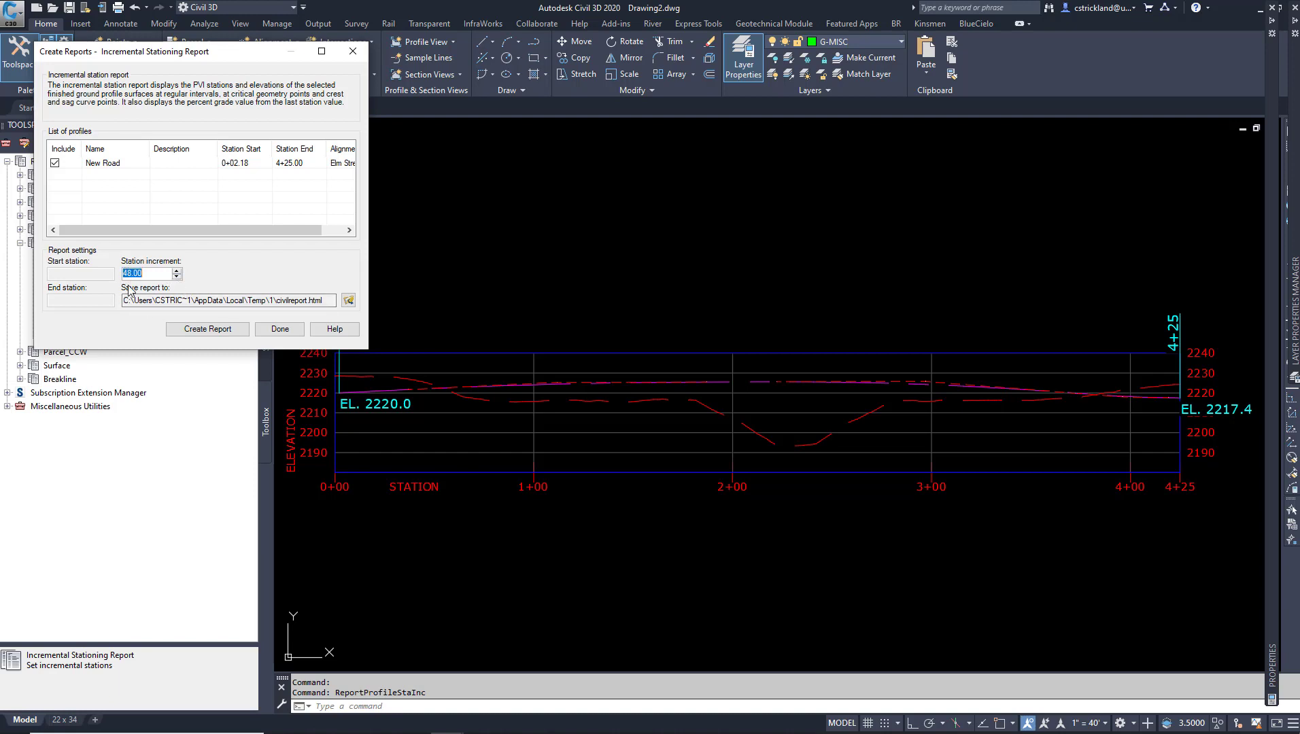
type("25")
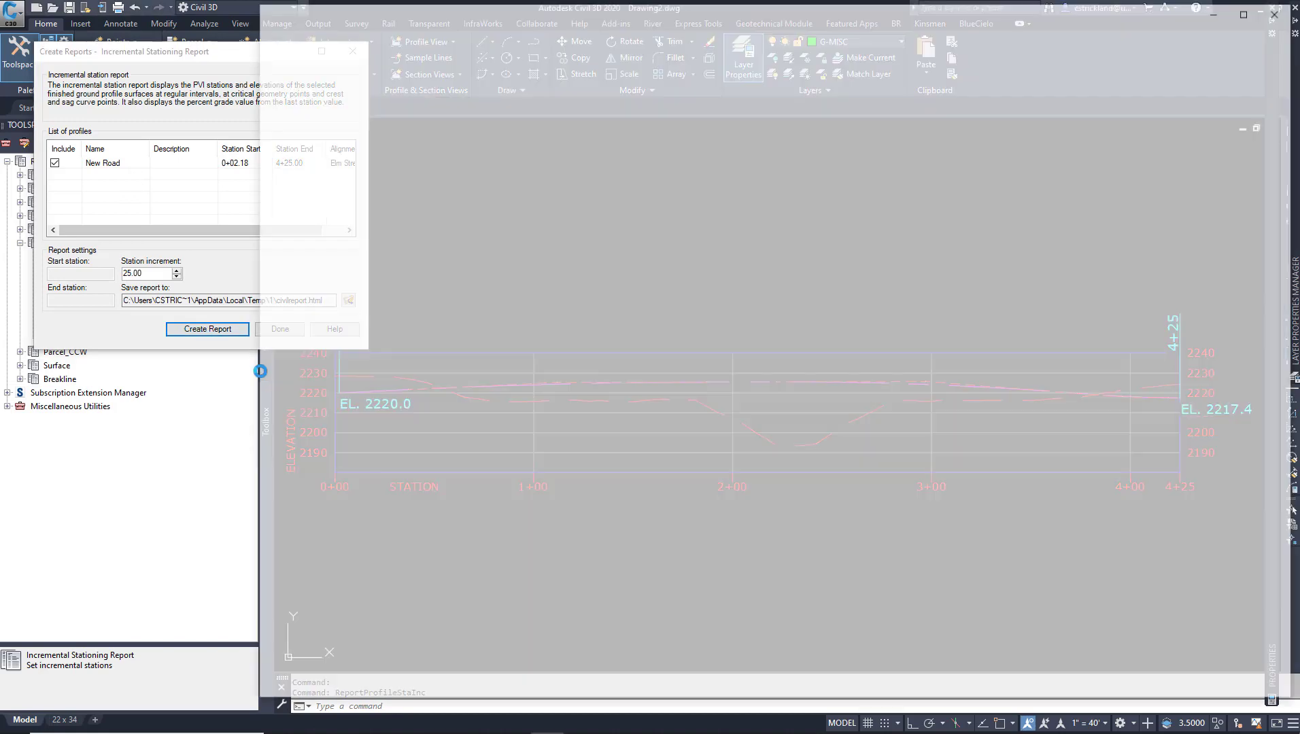
- Create the 25.00-increment New Road report in Internet Explorer, review it and close the browser
left_click(206, 329)
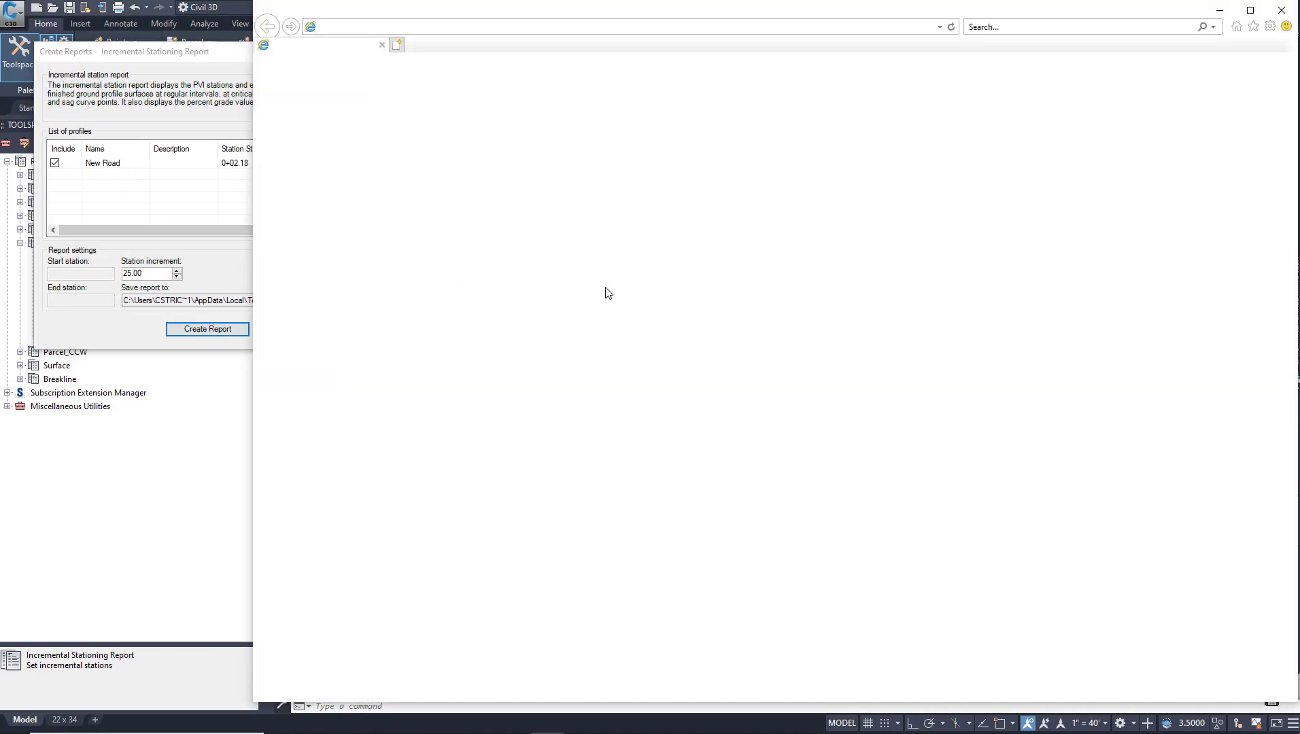
left_click(206, 329)
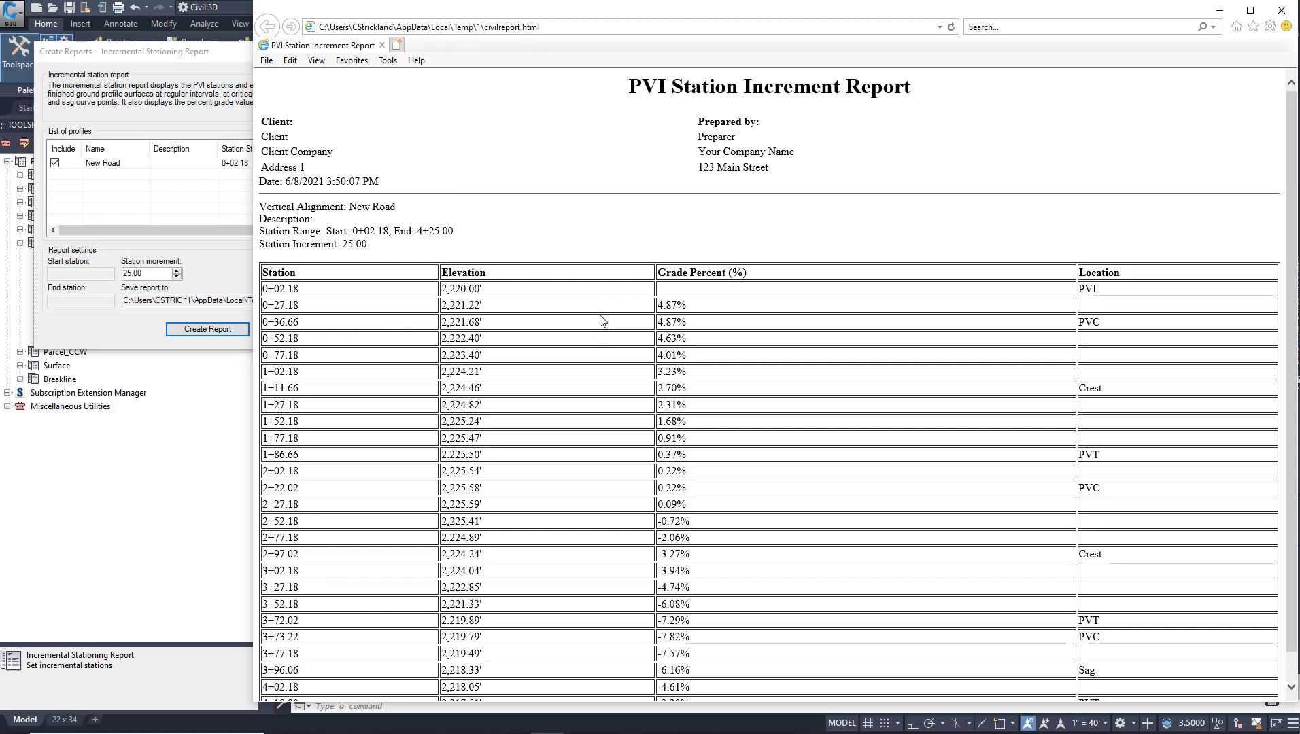
mouse_move(421, 482)
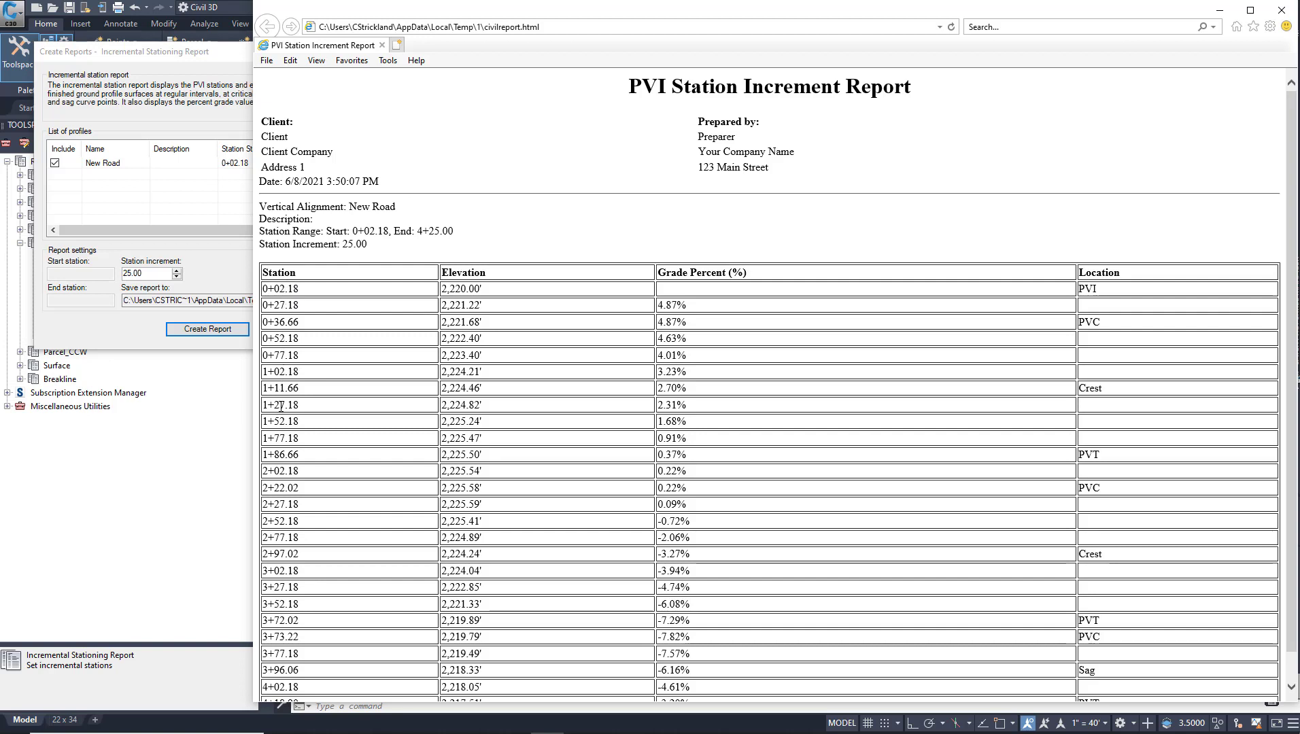
mouse_move(639, 340)
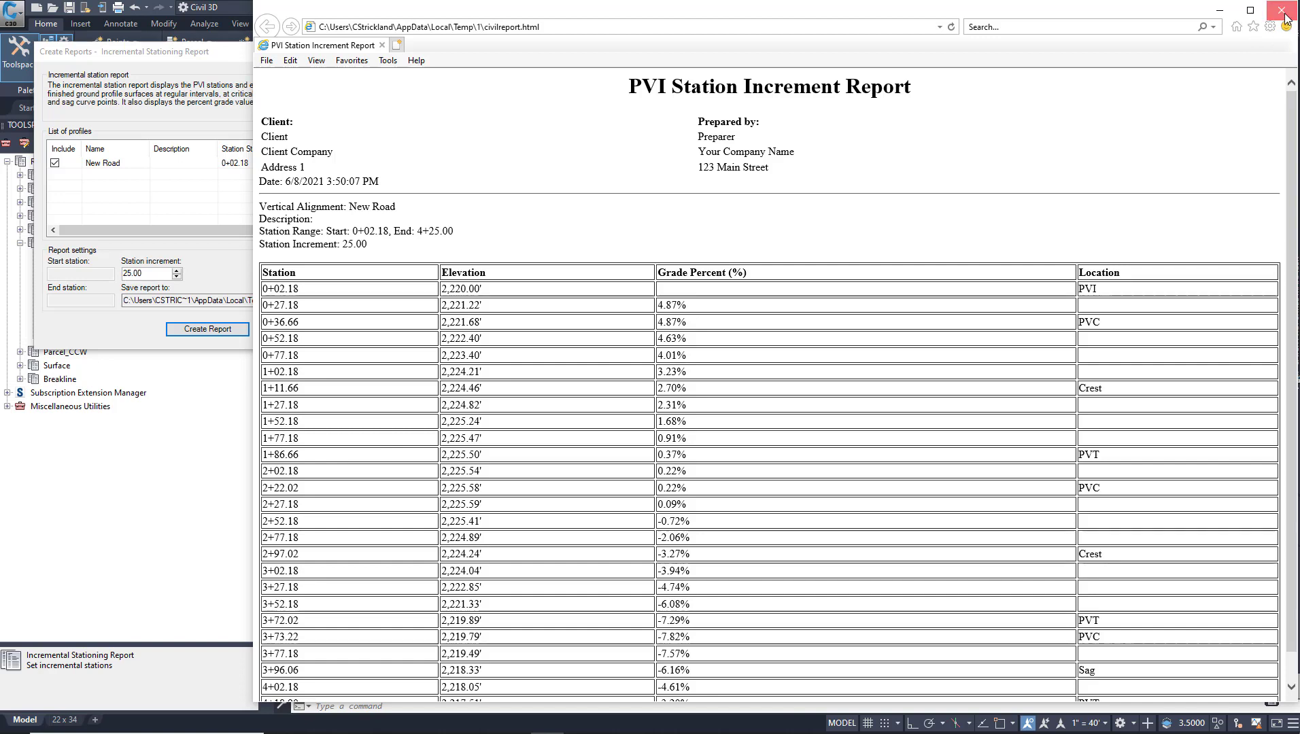
left_click(1279, 9)
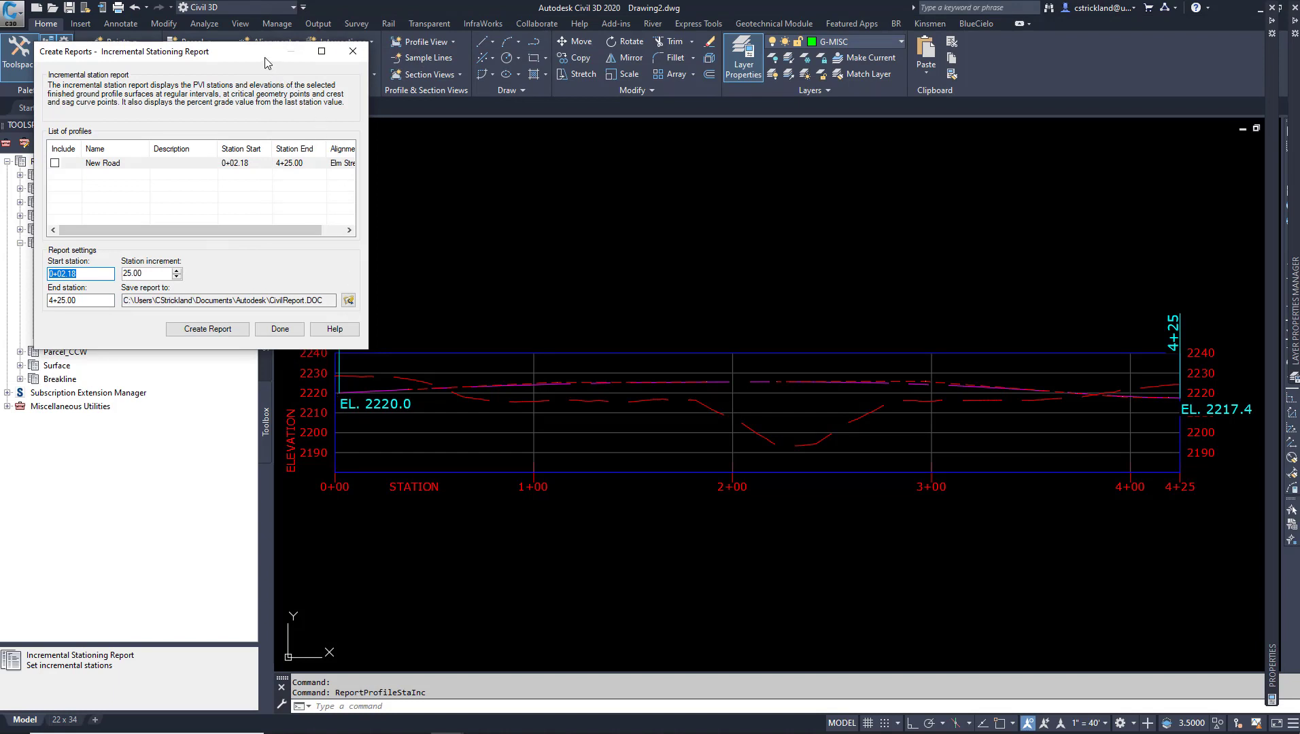
- Attempt a report for New Road with an edited start station, dismissing the out-of-range warning
left_click_drag(265, 63, 249, 64)
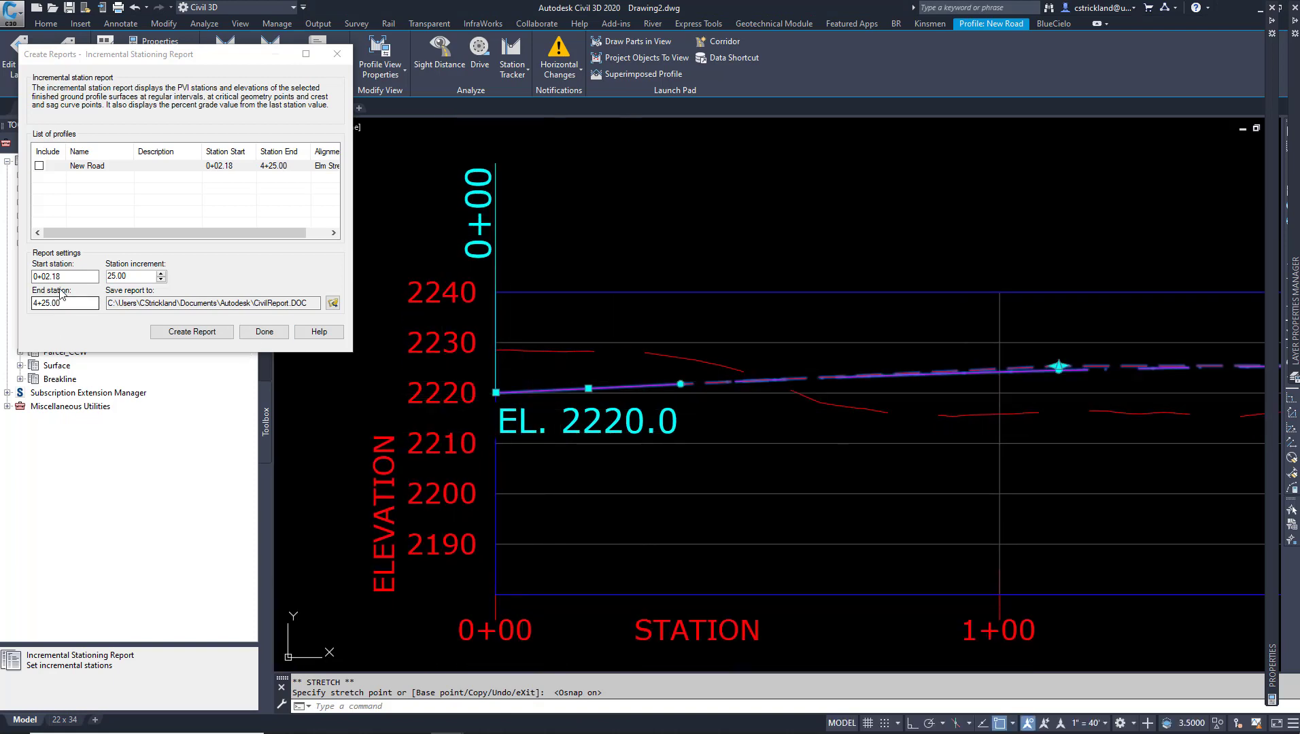
left_click(64, 276)
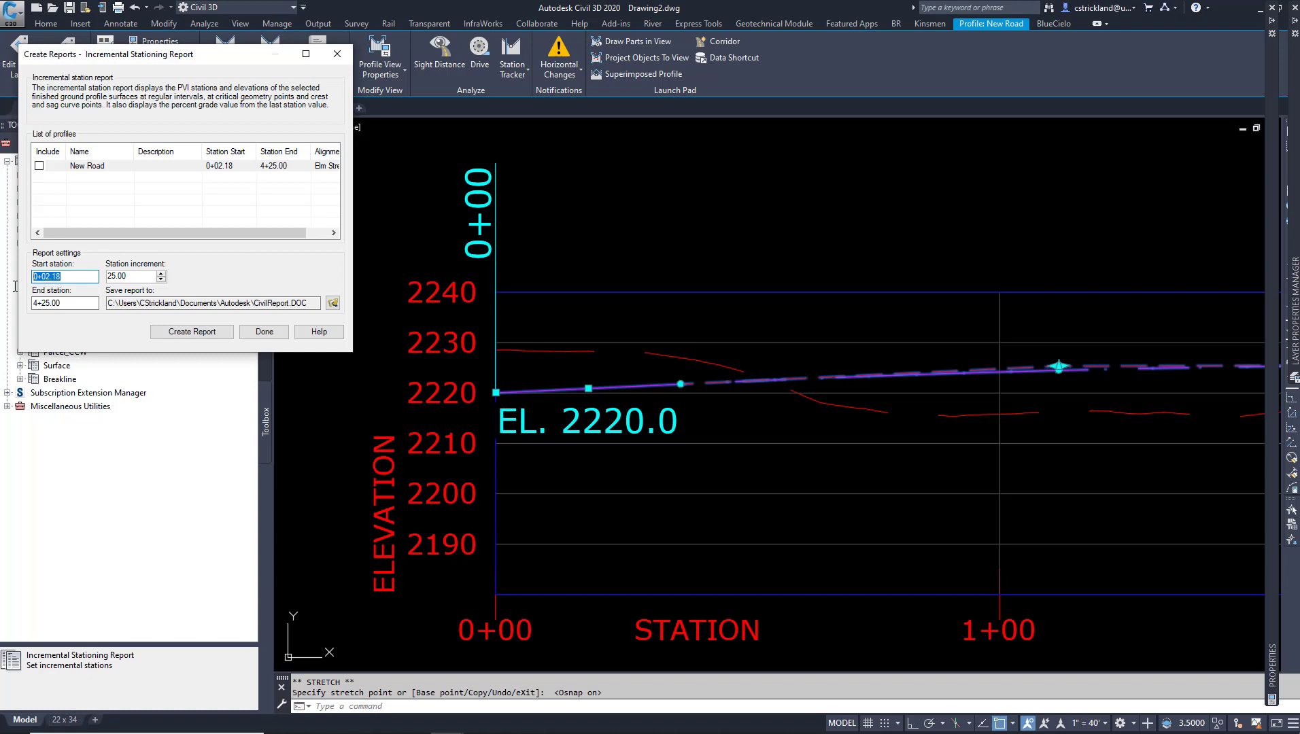
left_click(41, 164)
type("0")
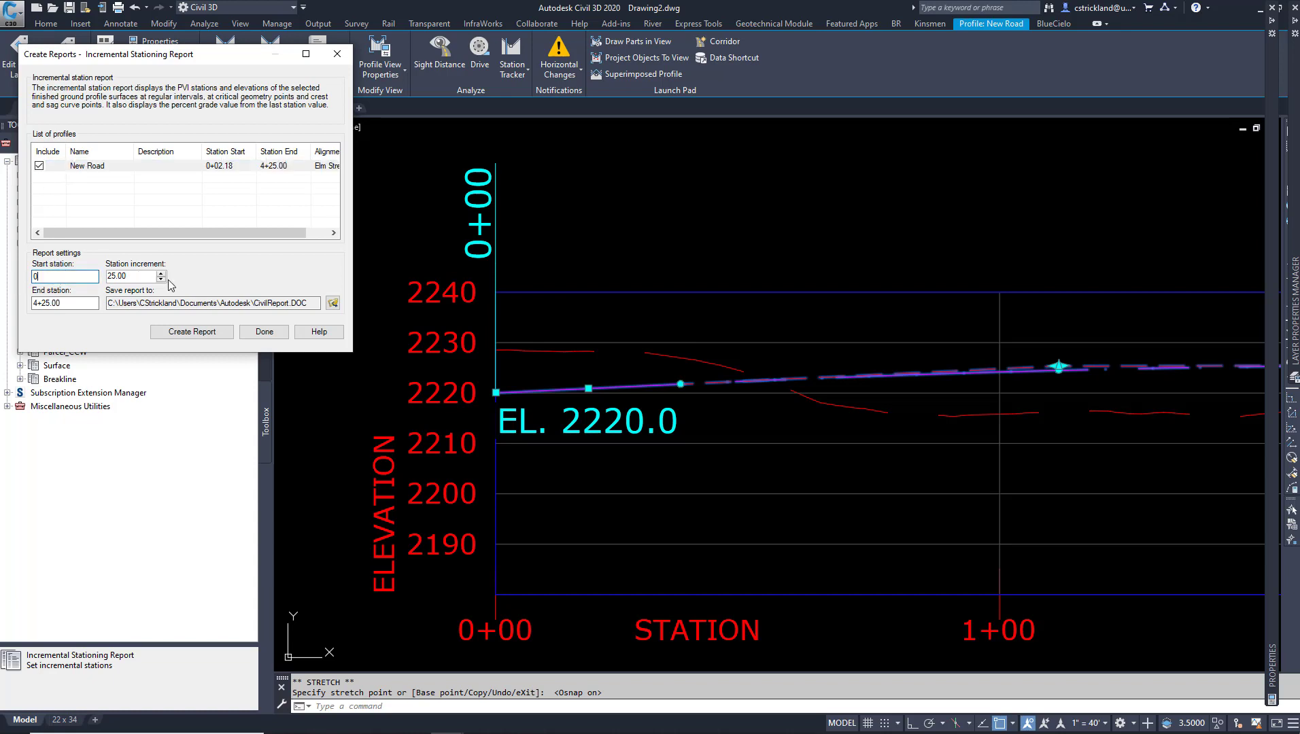
left_click(191, 332)
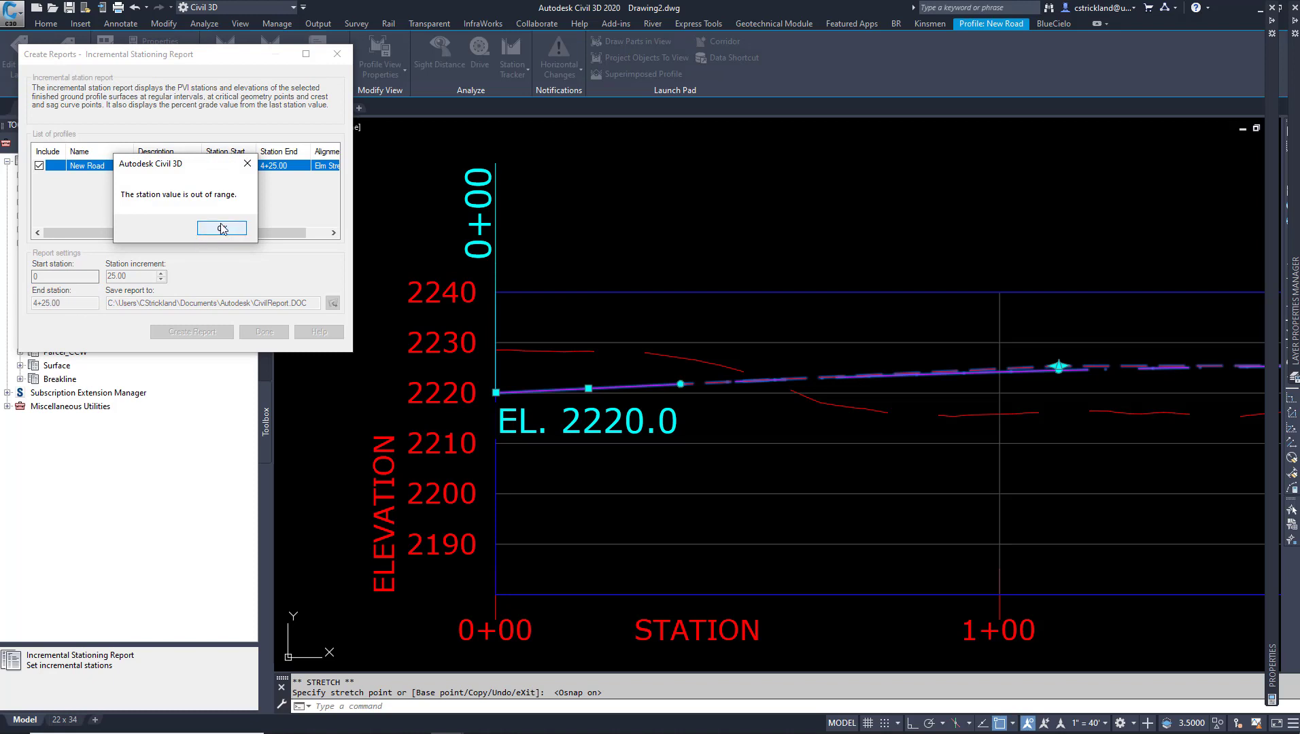
left_click(221, 227)
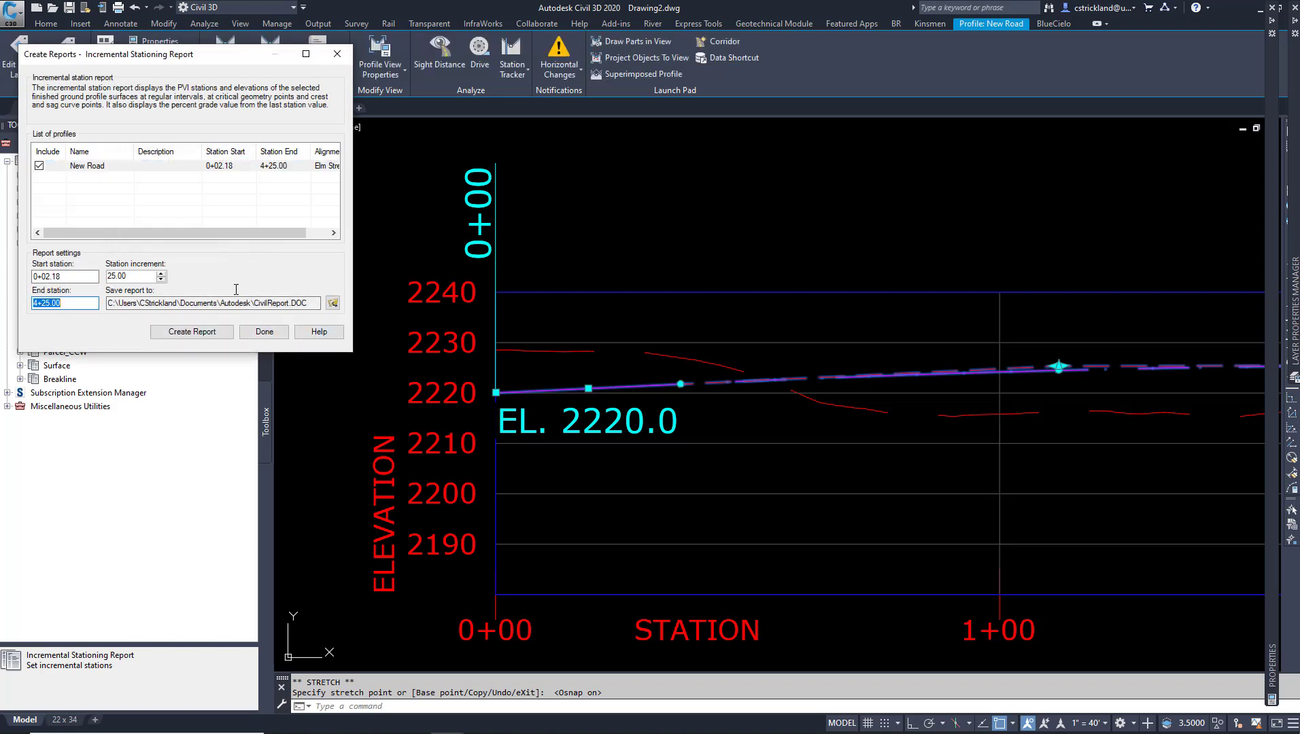
left_click(264, 331)
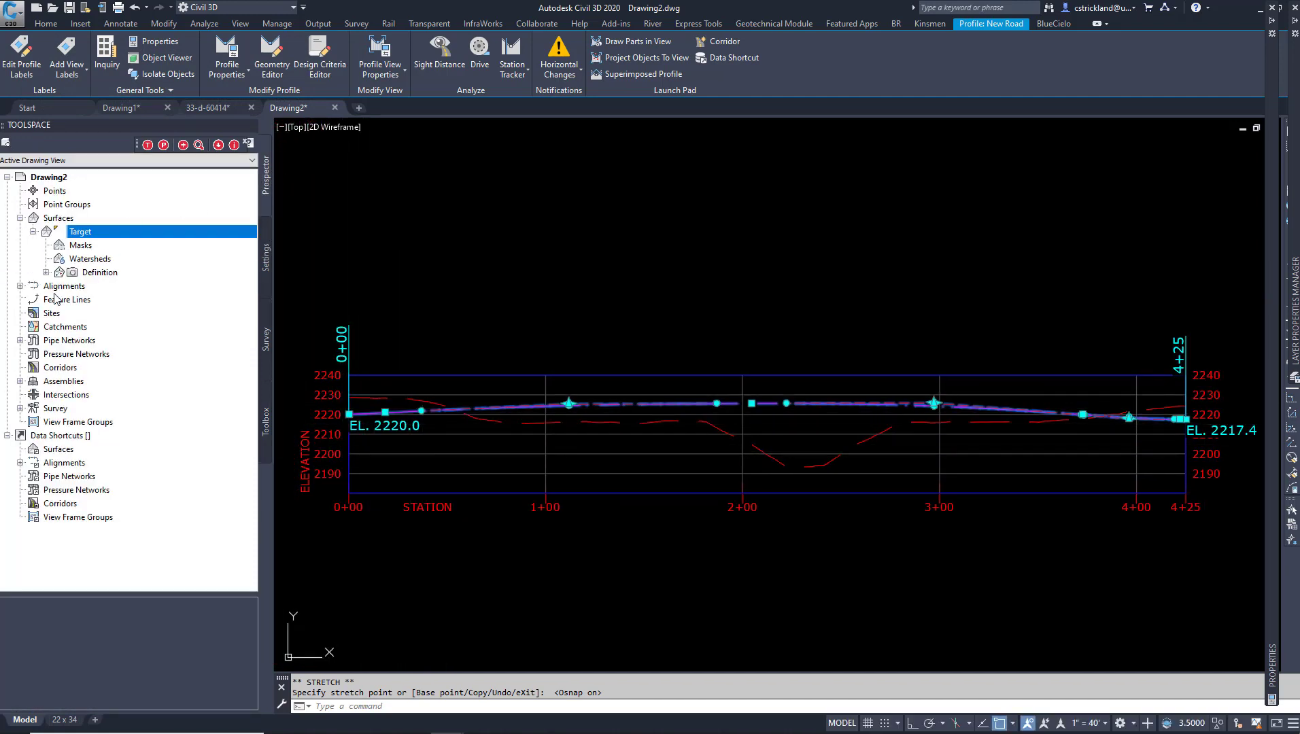
- Re-execute the Incremental Stationing Report from the Profile reports, back at 50-unit increments
left_click(21, 286)
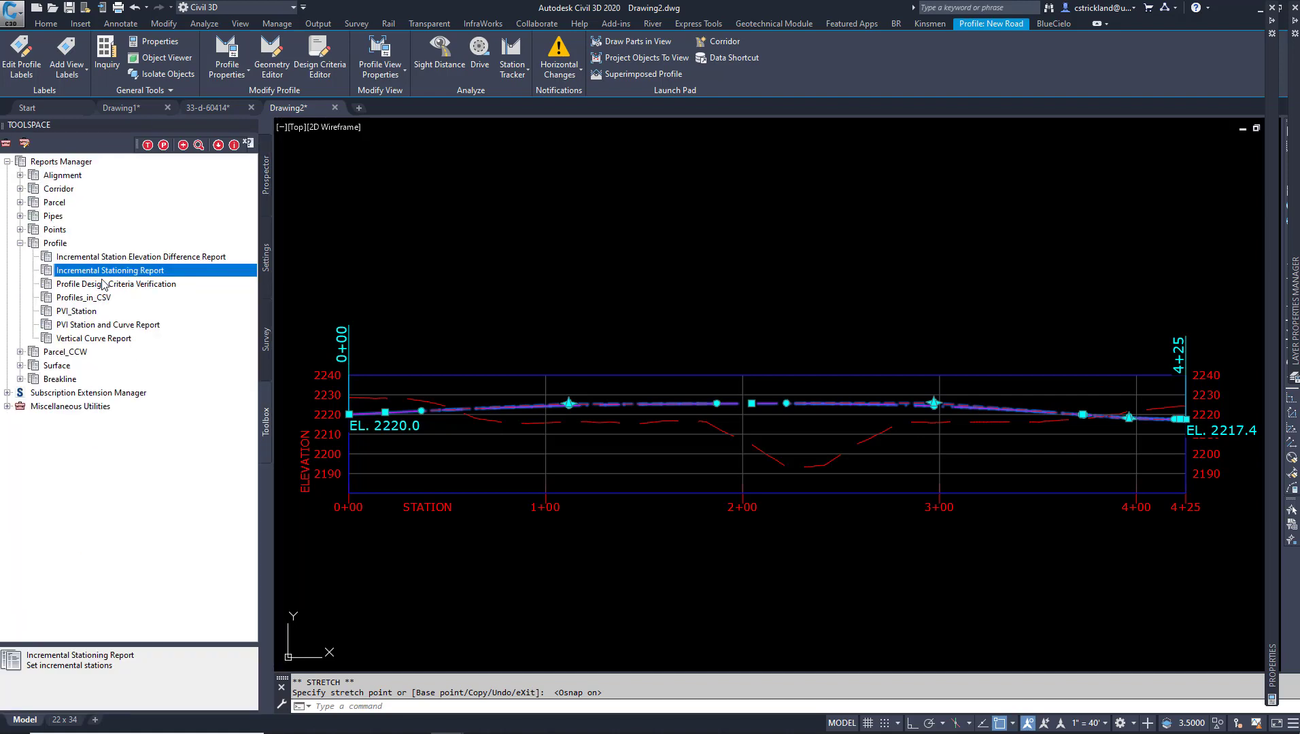
right_click(109, 269)
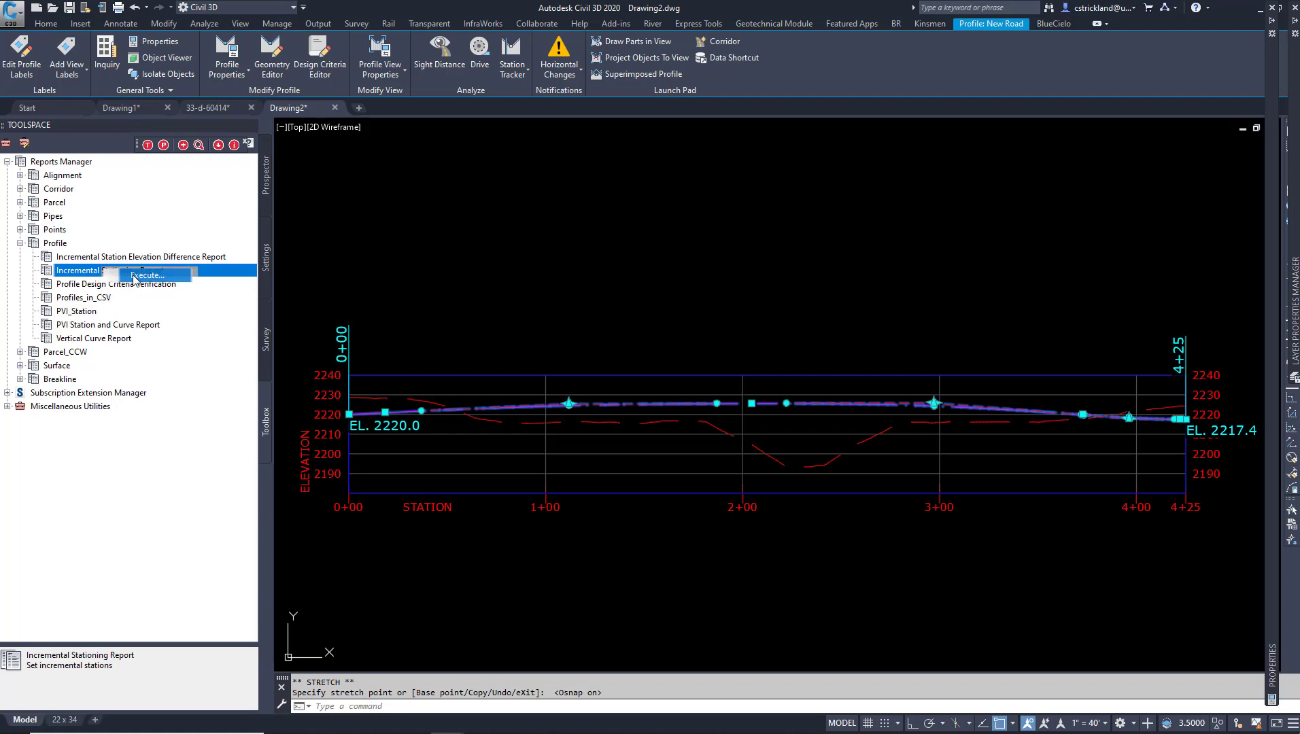
left_click(144, 275)
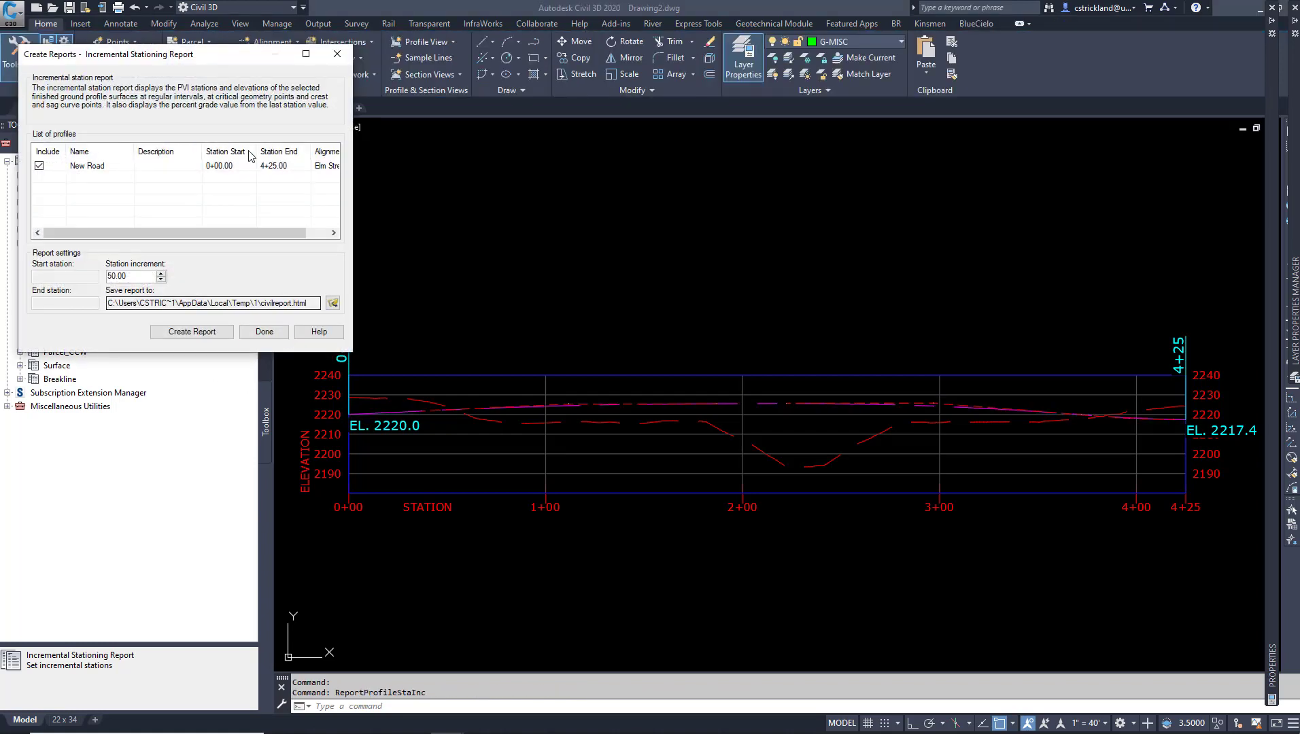
mouse_move(59, 181)
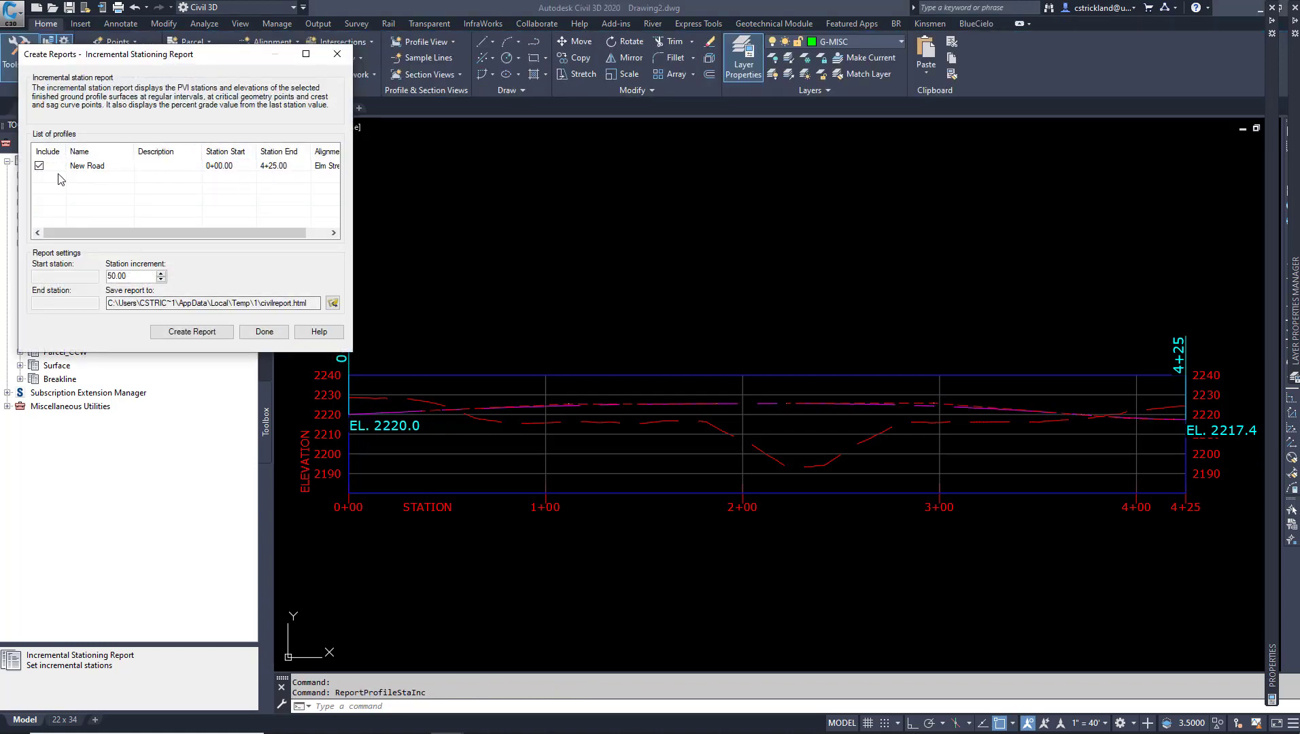
- Select New Road, set a 25 station increment from 0+00 to 4+25, and browse for the output file
left_click(87, 166)
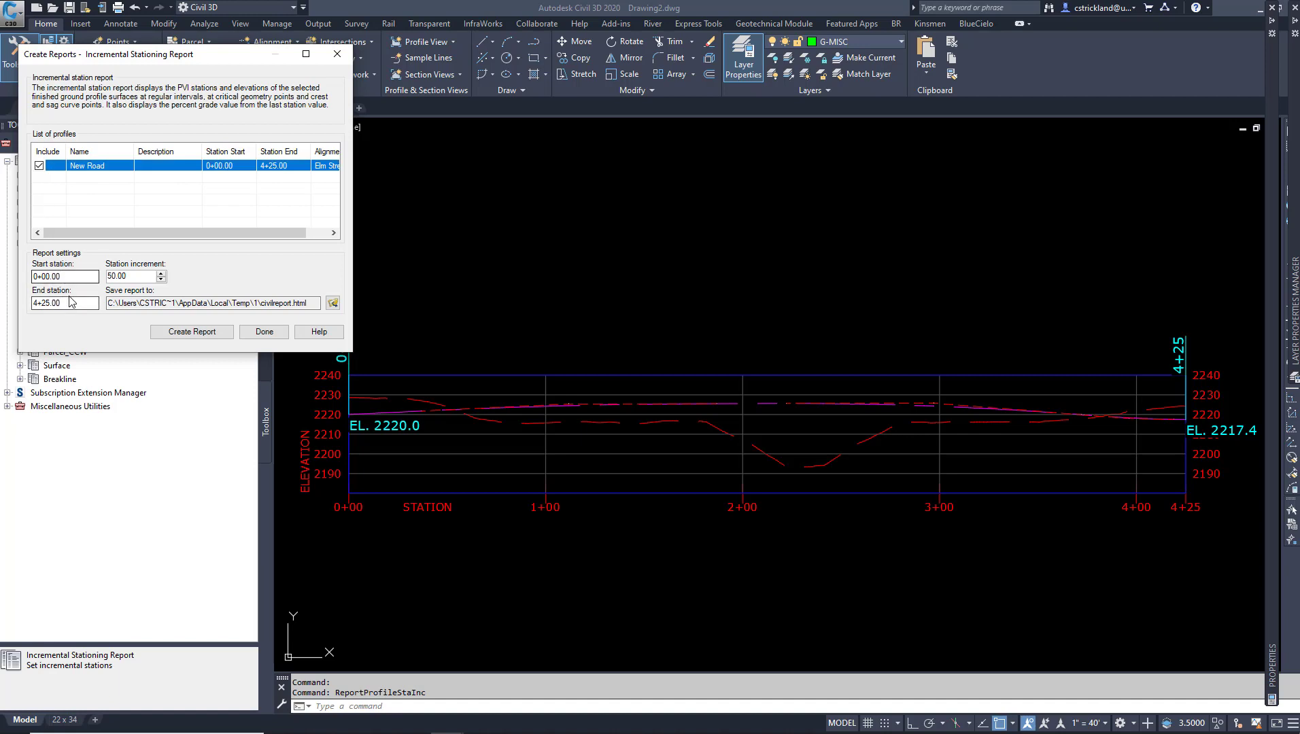
left_click(129, 276)
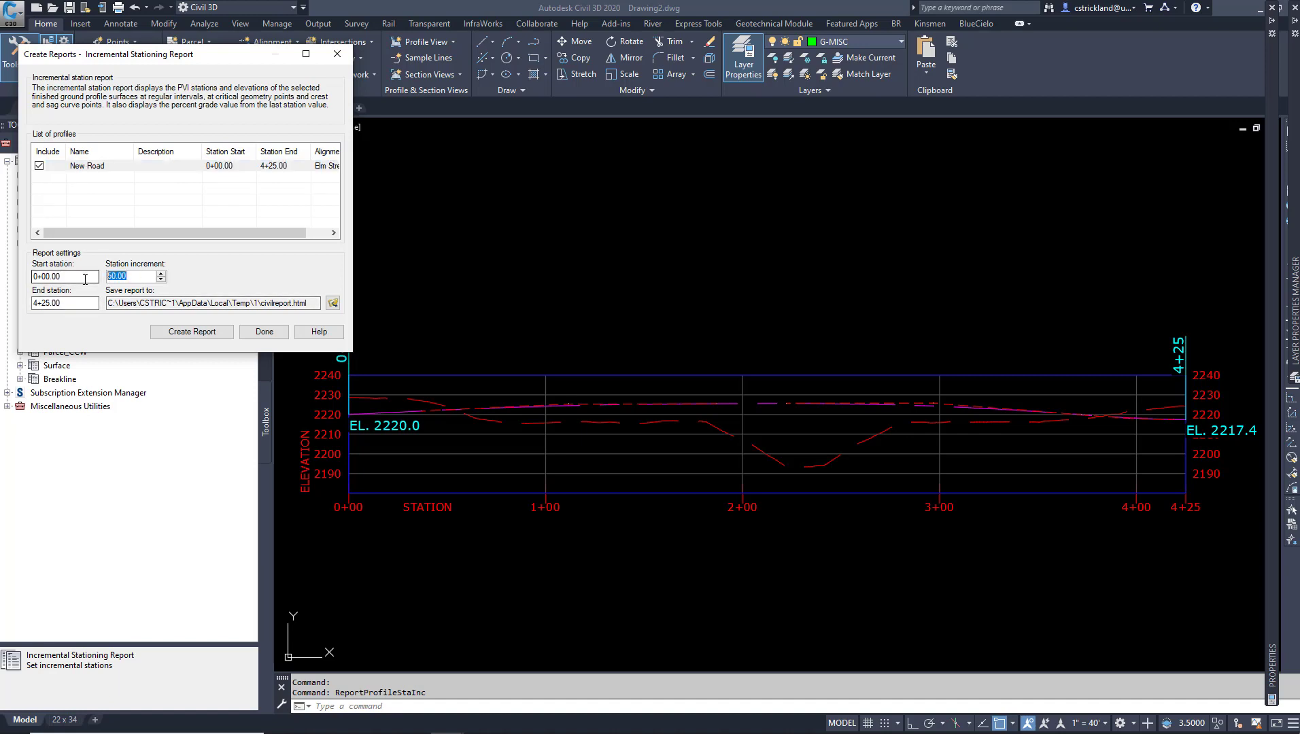
type("25")
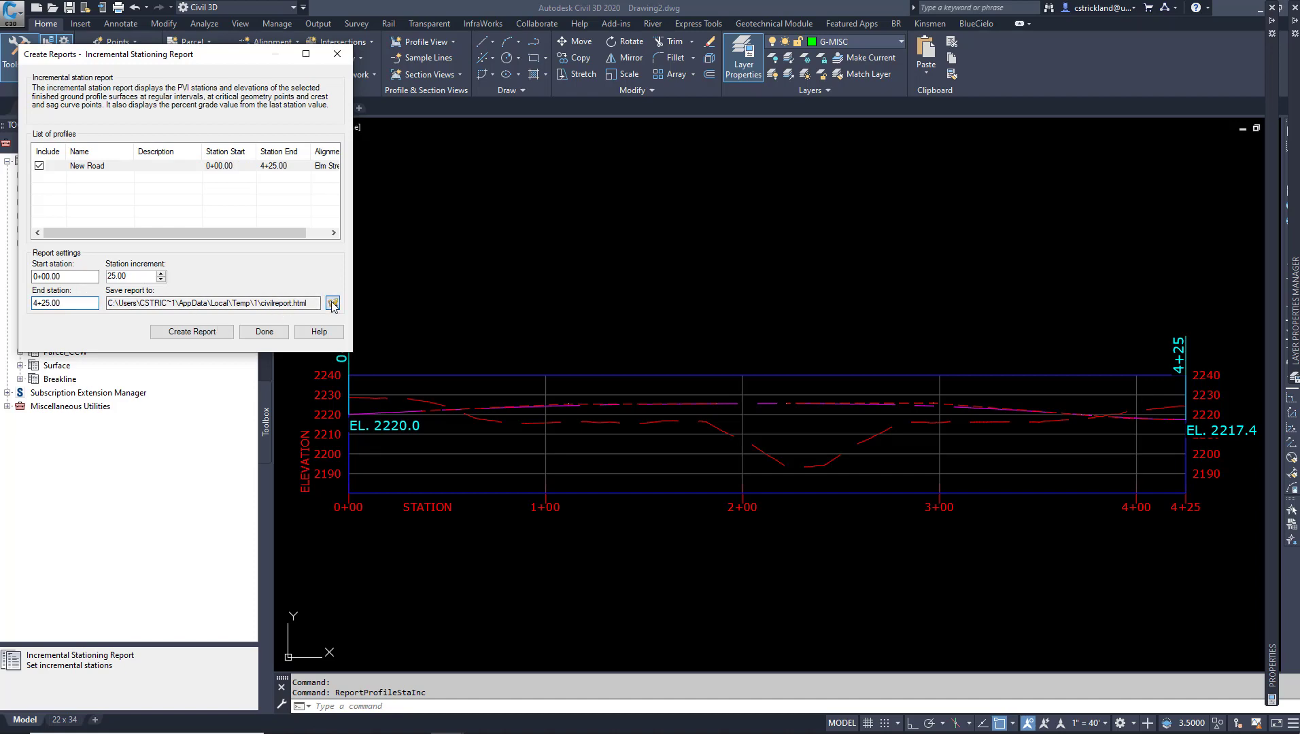
left_click(332, 303)
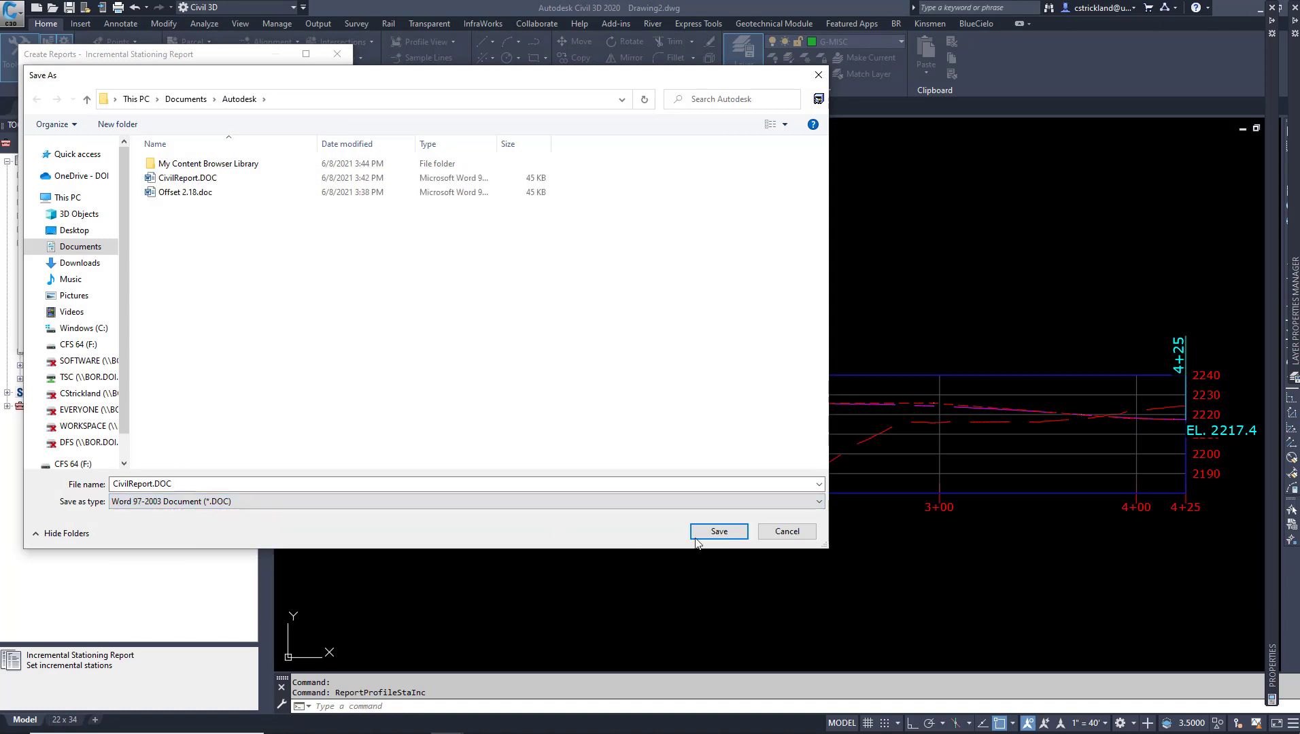
- Save as Word file CivilReport.DOC, replacing the existing one, and create the report
left_click(717, 531)
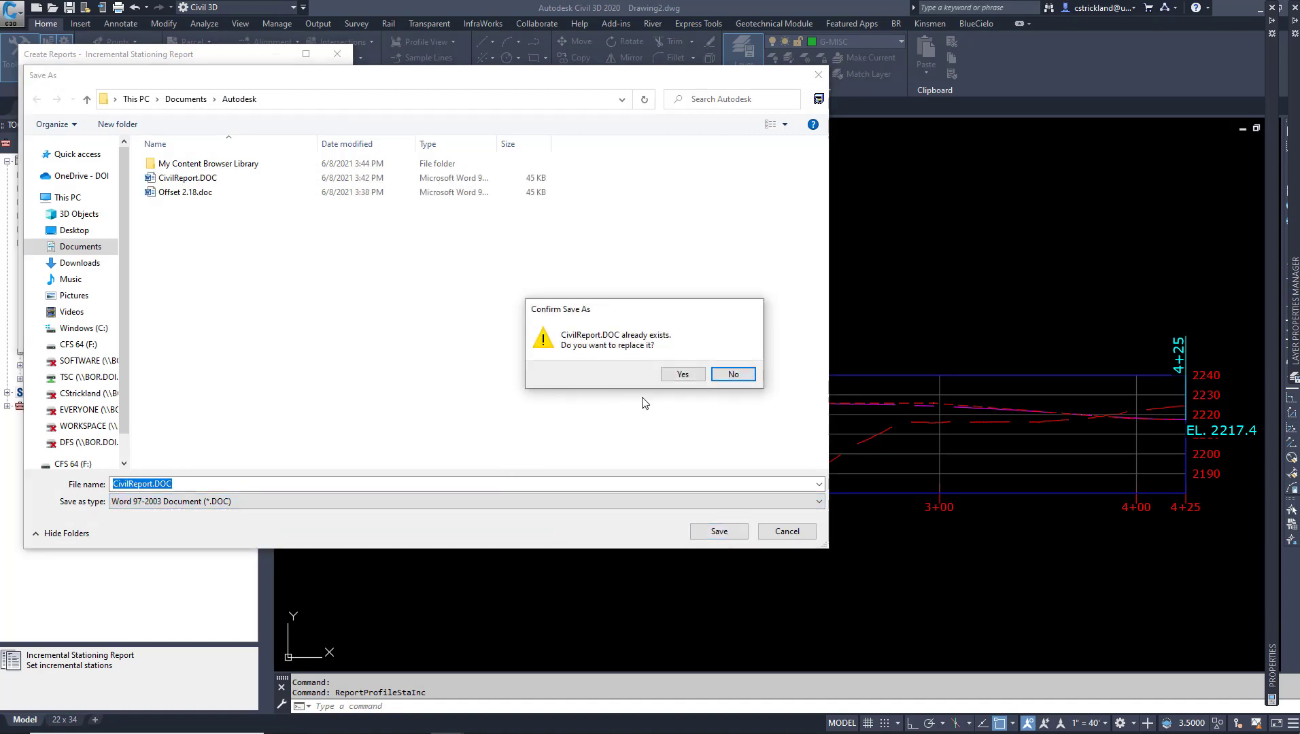
left_click(682, 374)
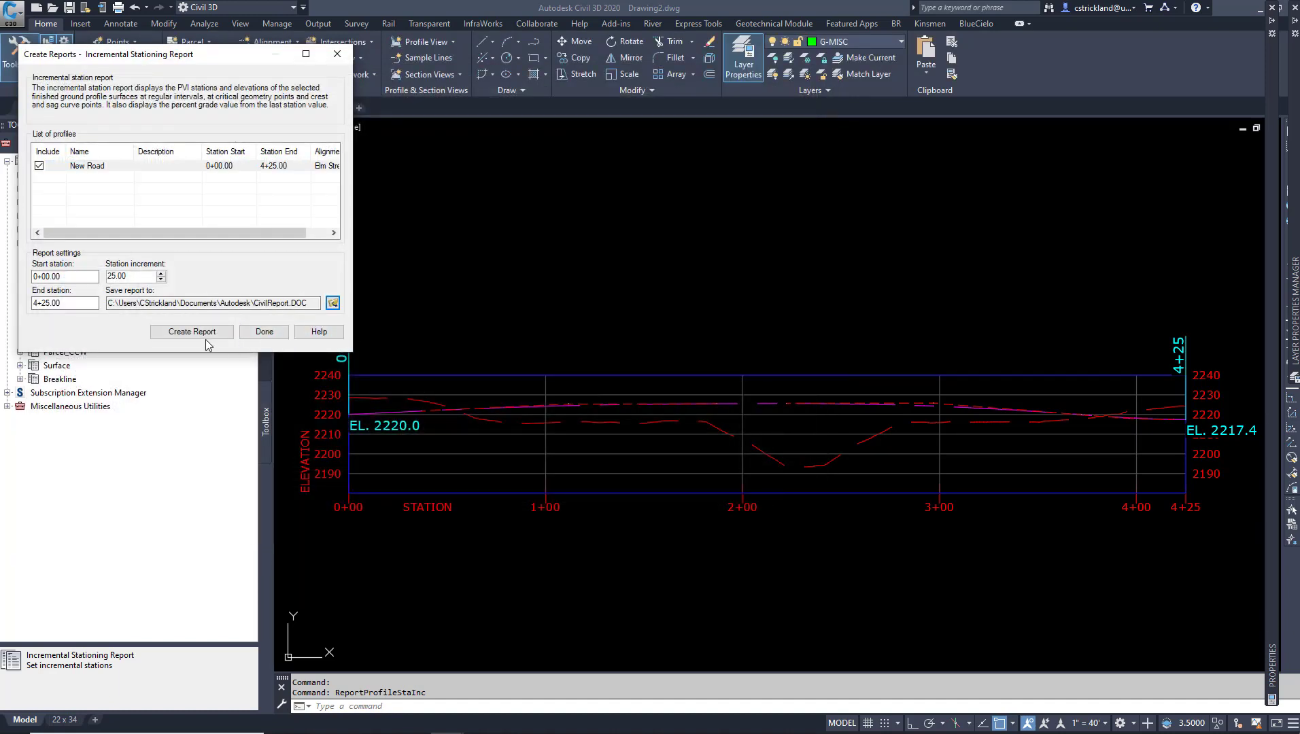
left_click(191, 332)
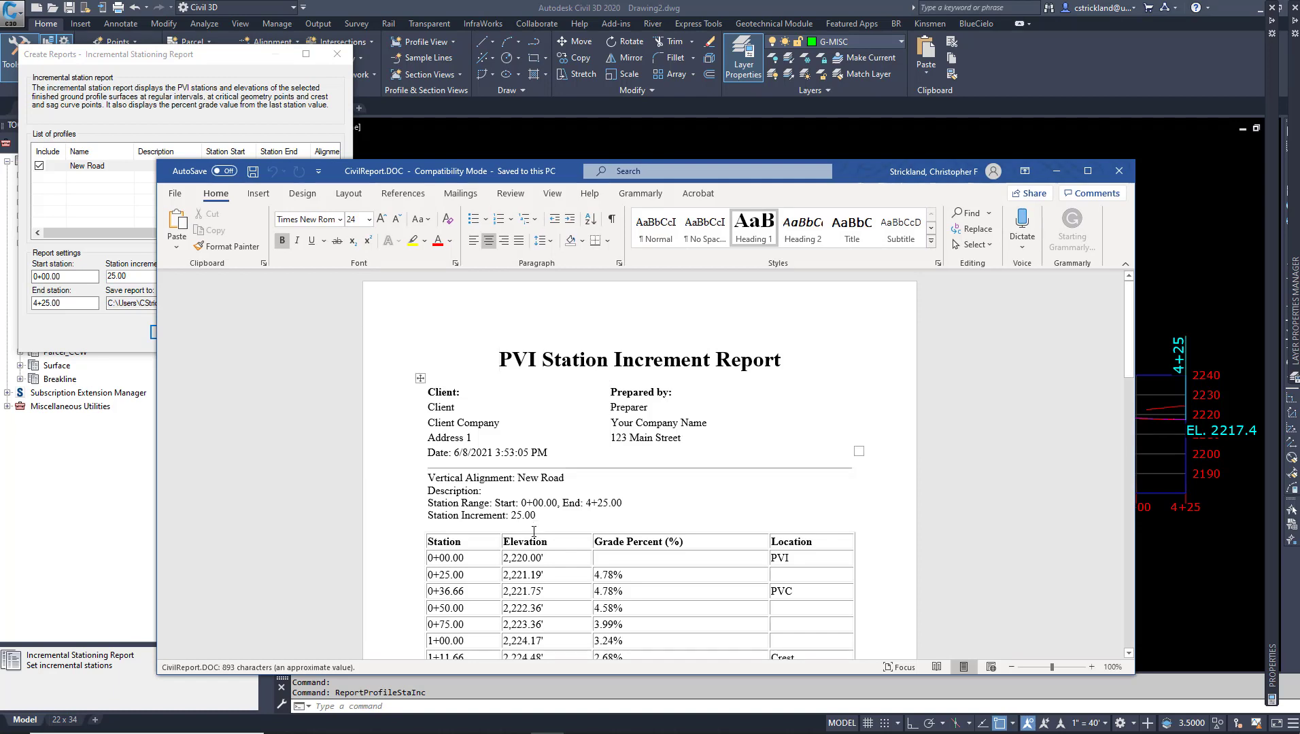
- Scroll through the New Road station table in Word and close the document
scroll("down", 3)
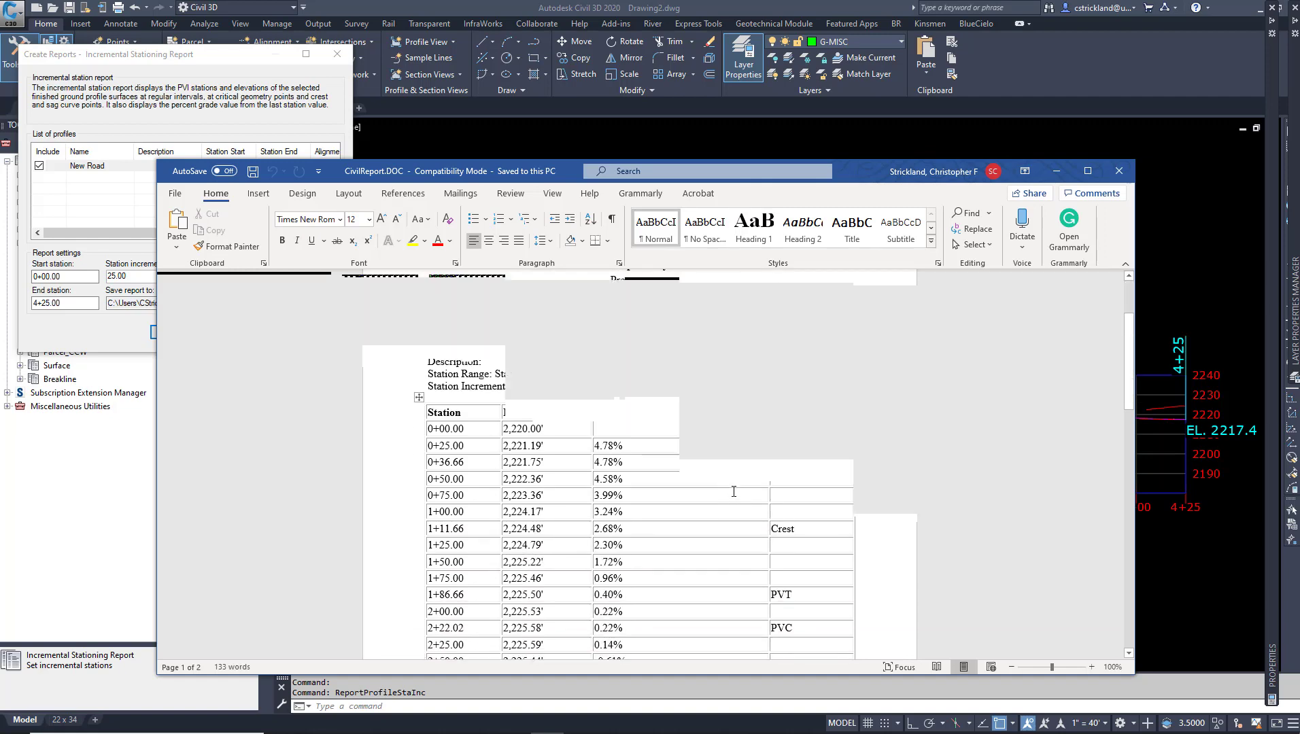
scroll("down", 3)
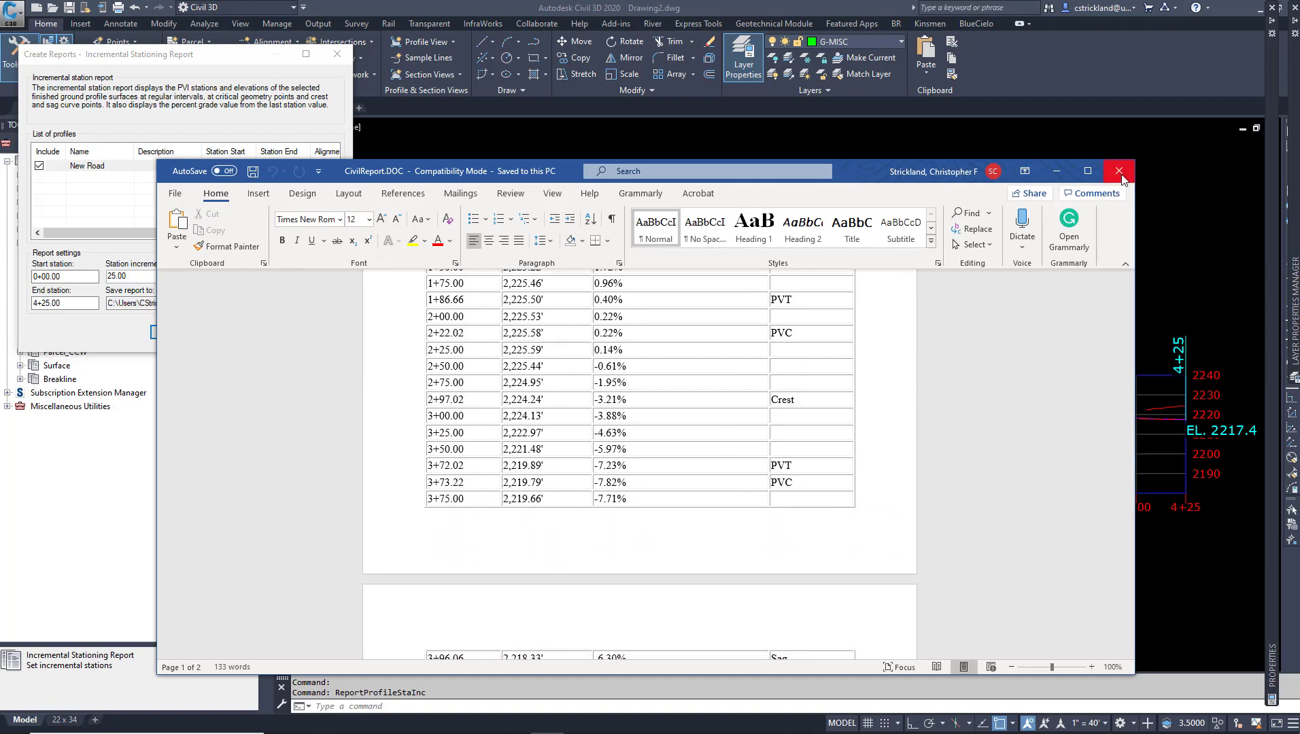
left_click(1118, 170)
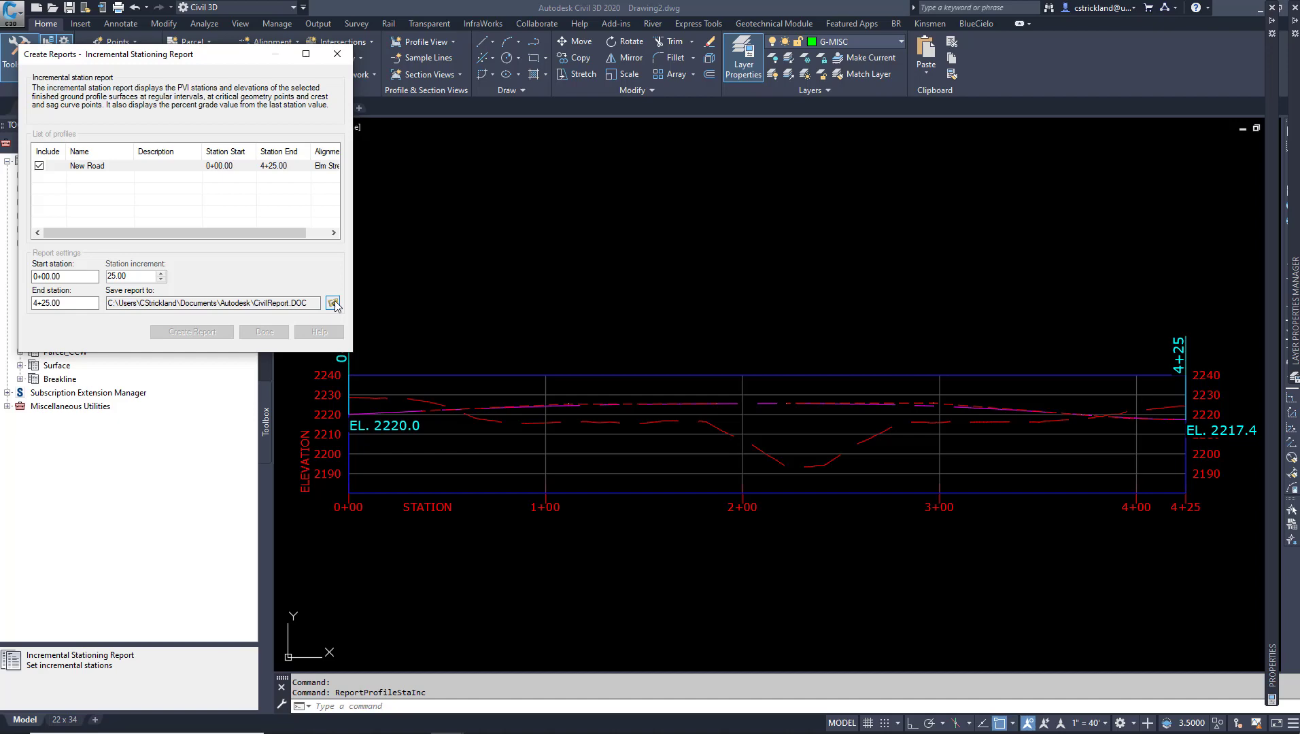
- Save the report output as Excel workbook CivilReport.XLS and create the report
left_click(334, 301)
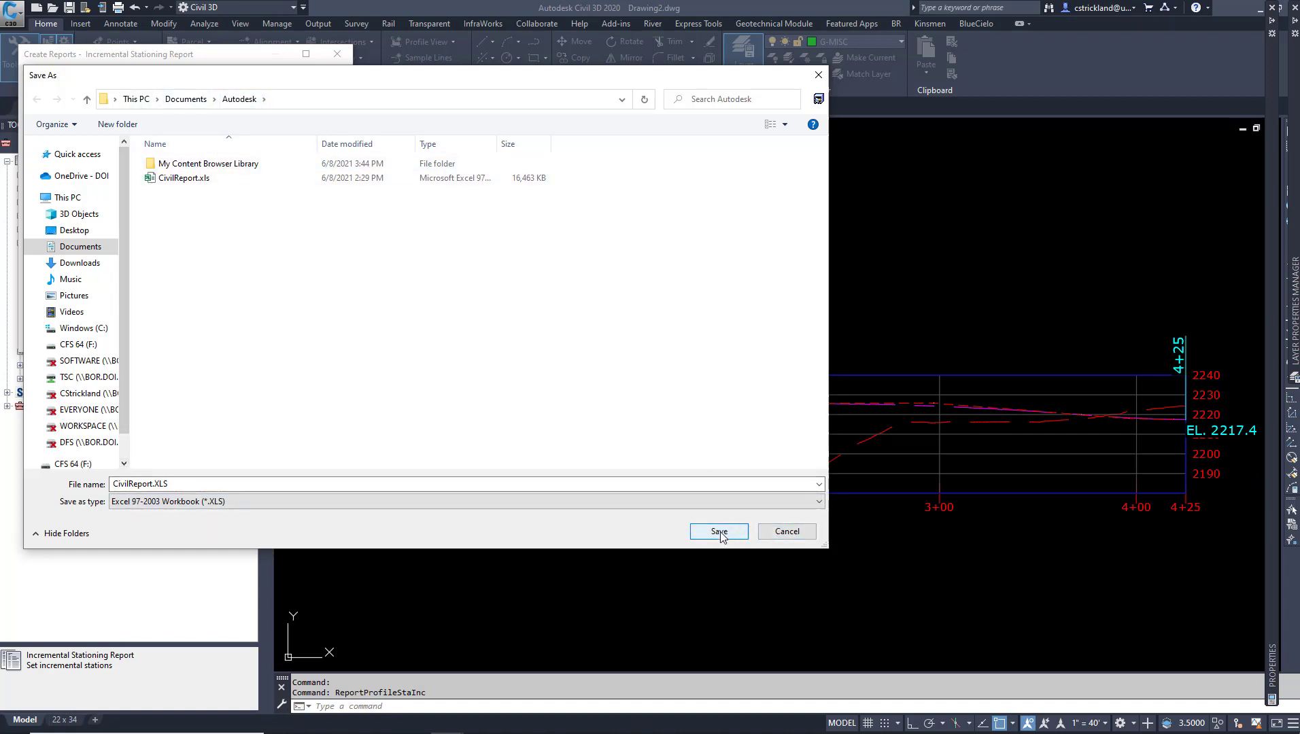
left_click(718, 531)
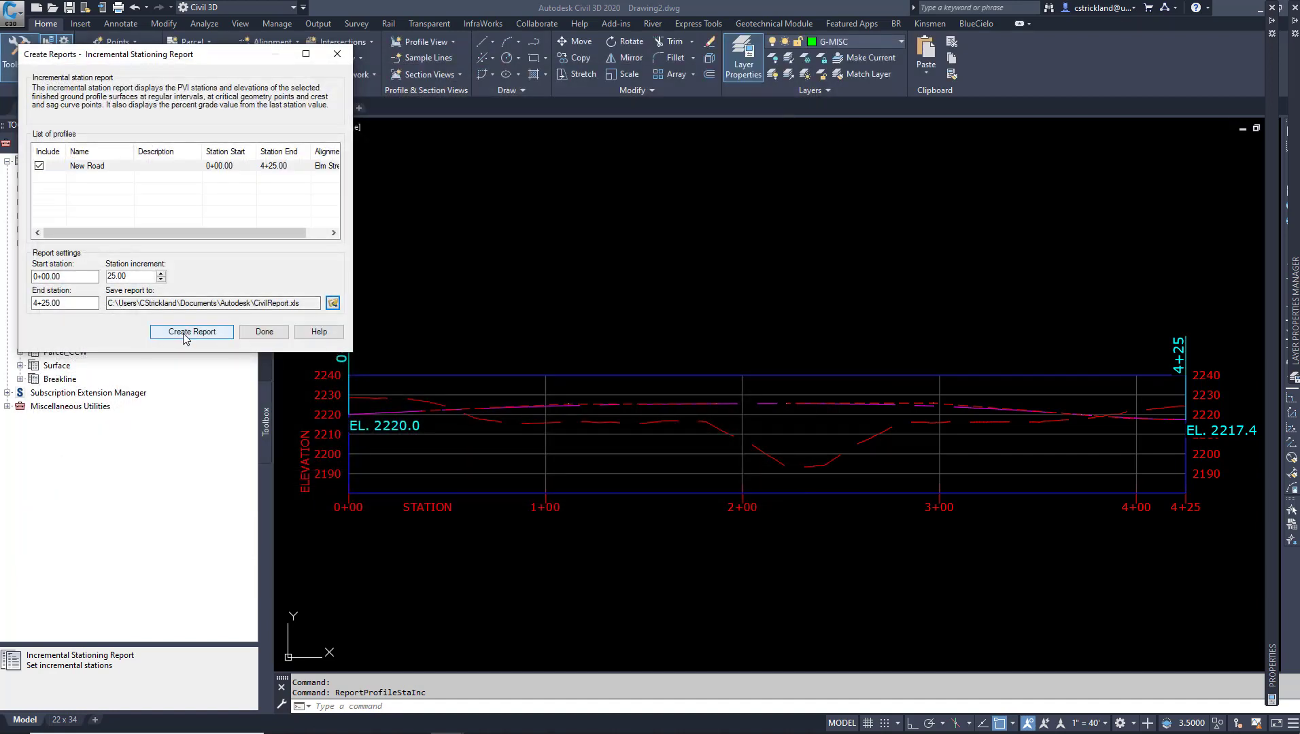
left_click(190, 332)
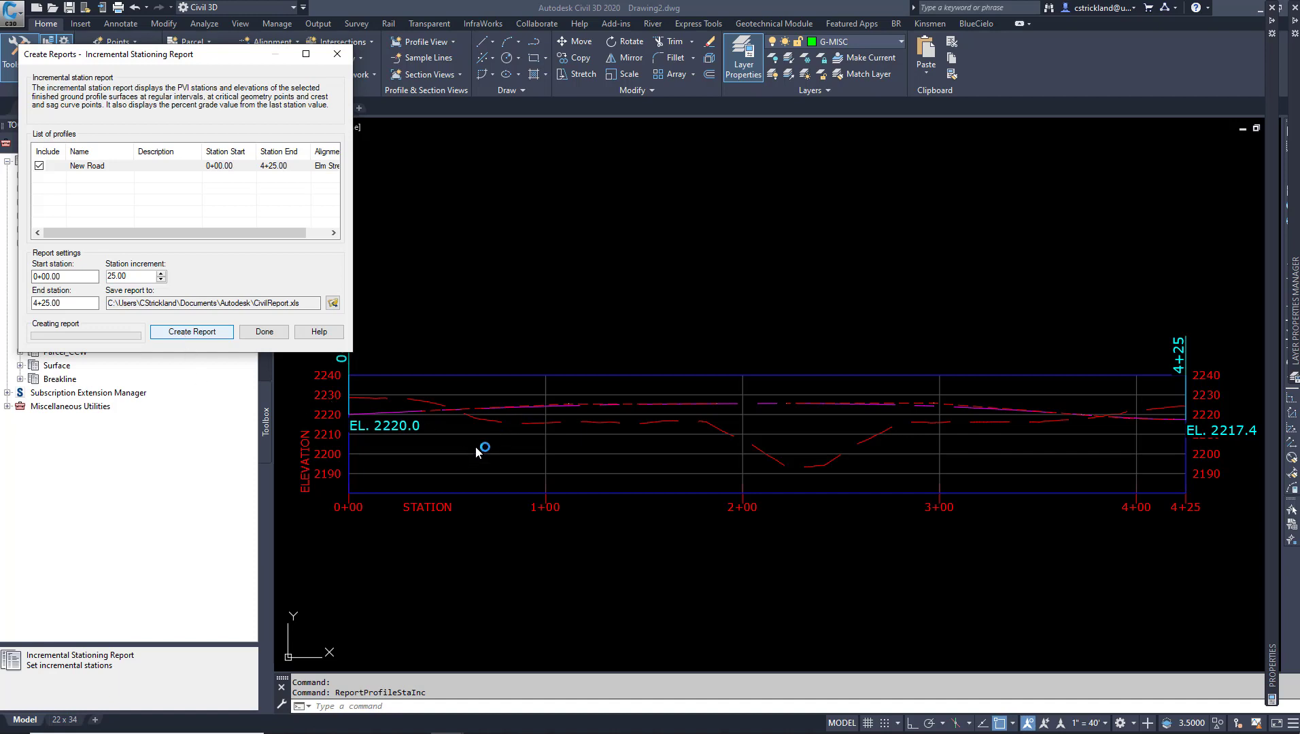
- Open CivilReport.xls despite the warning and inspect the 3.24% grade, station 0+25.00 and the 0+36.66 PVC
left_click(190, 331)
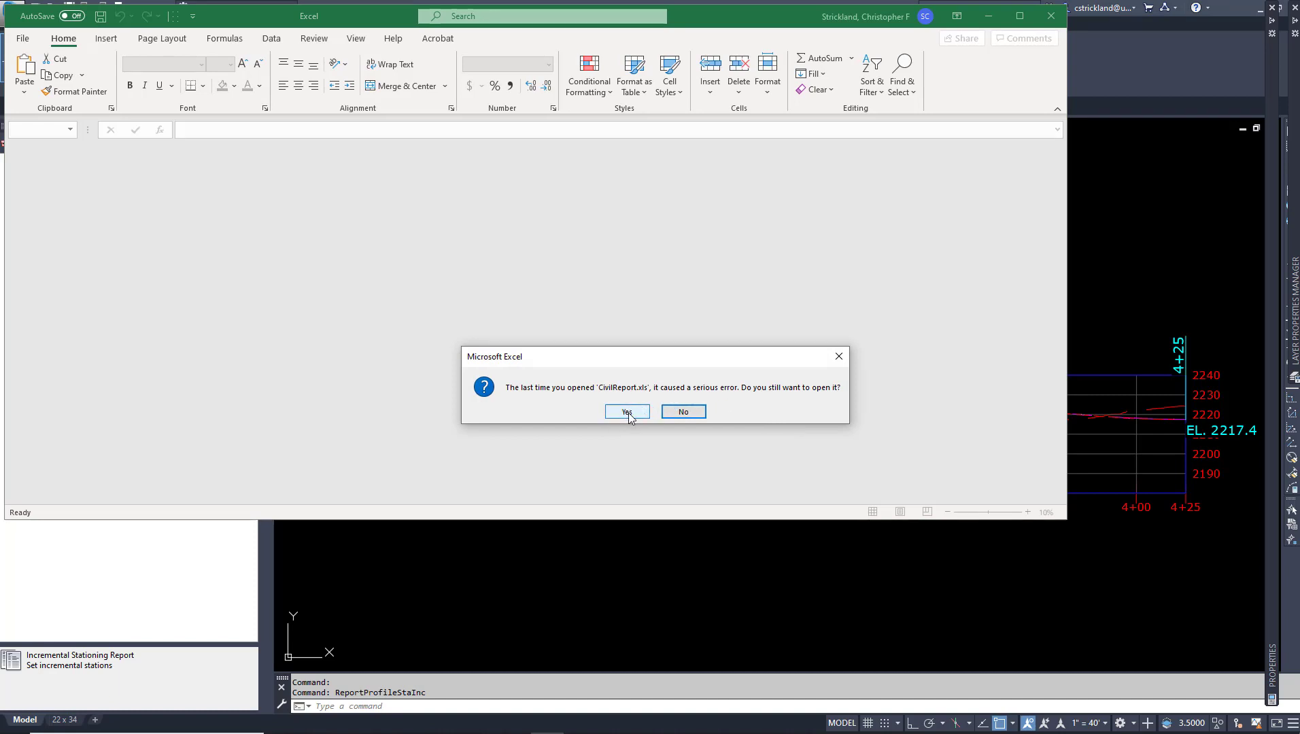
left_click(627, 410)
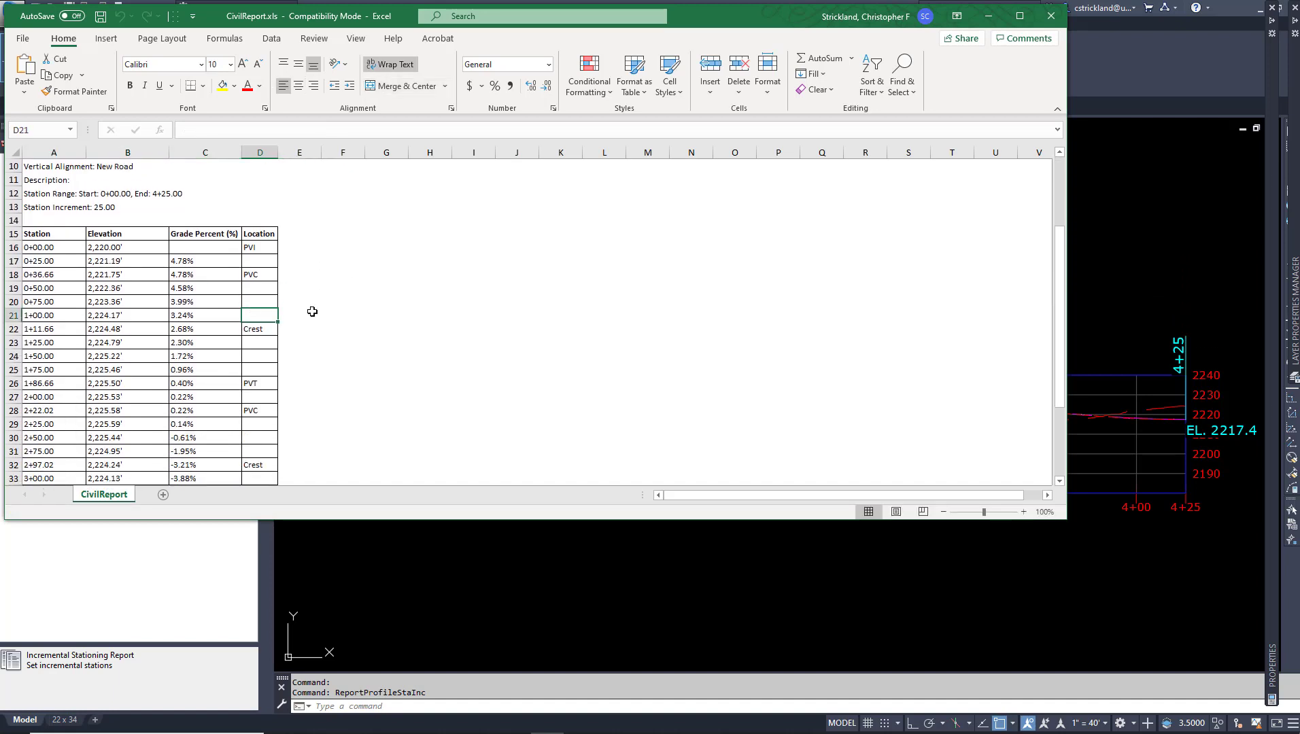
left_click(204, 314)
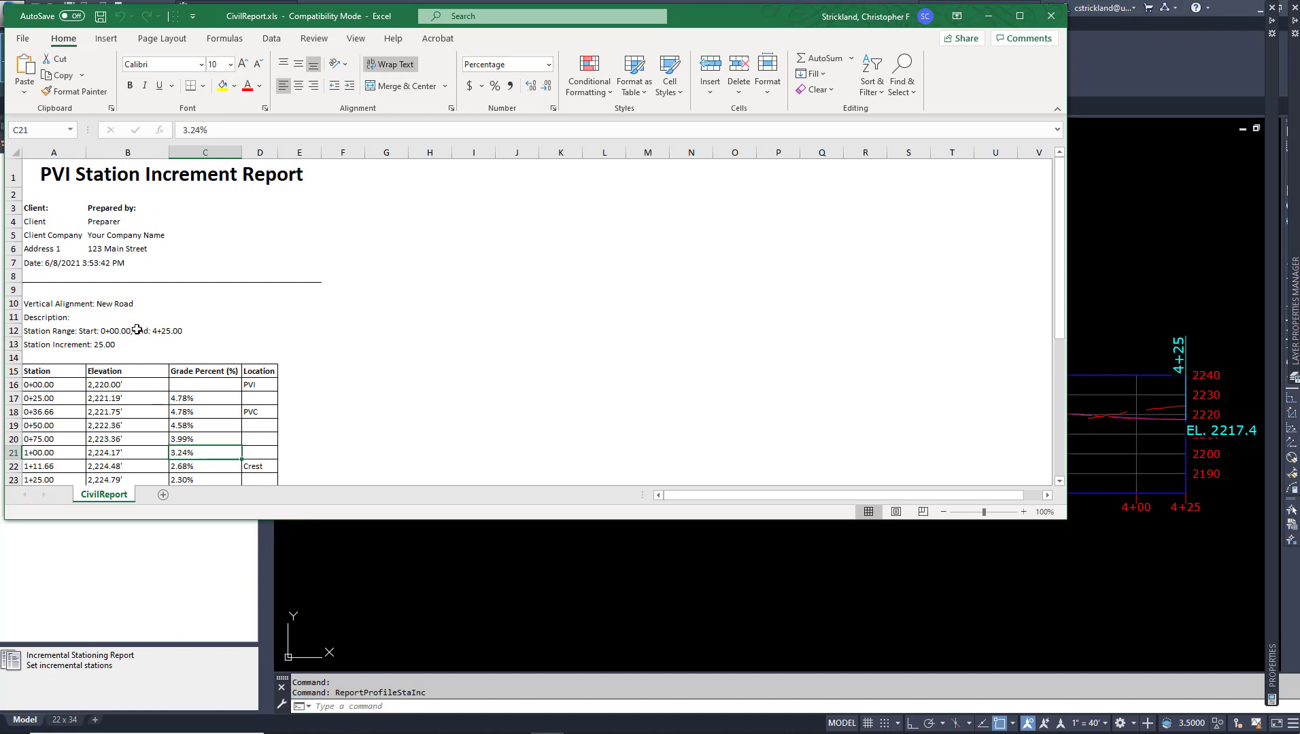
scroll("down", 3)
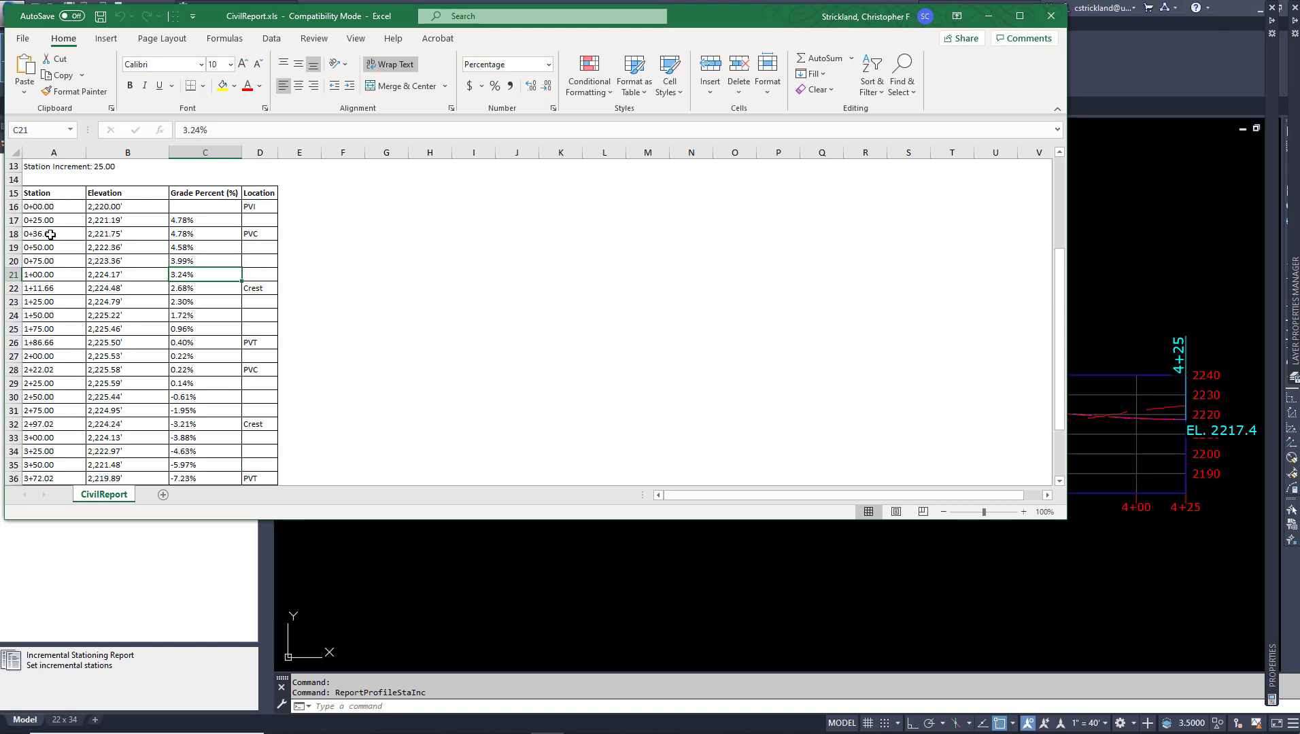
left_click(40, 220)
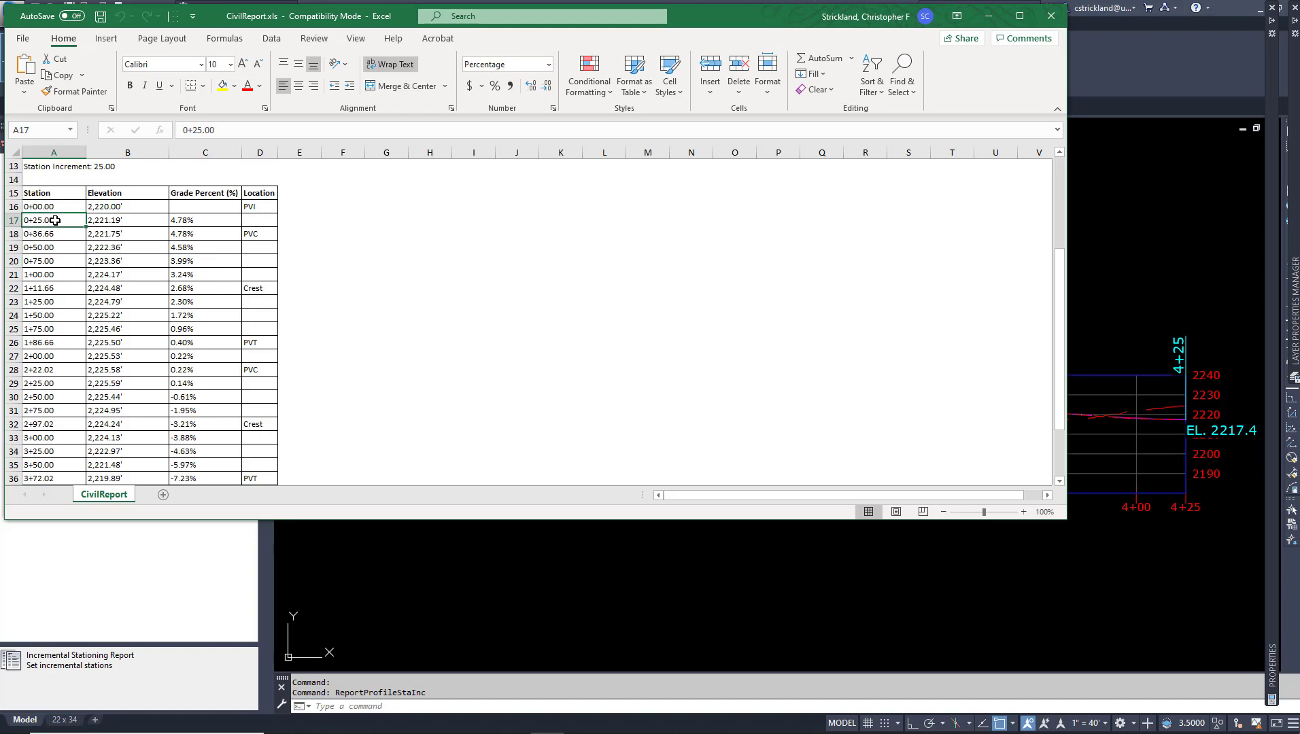
left_click(41, 232)
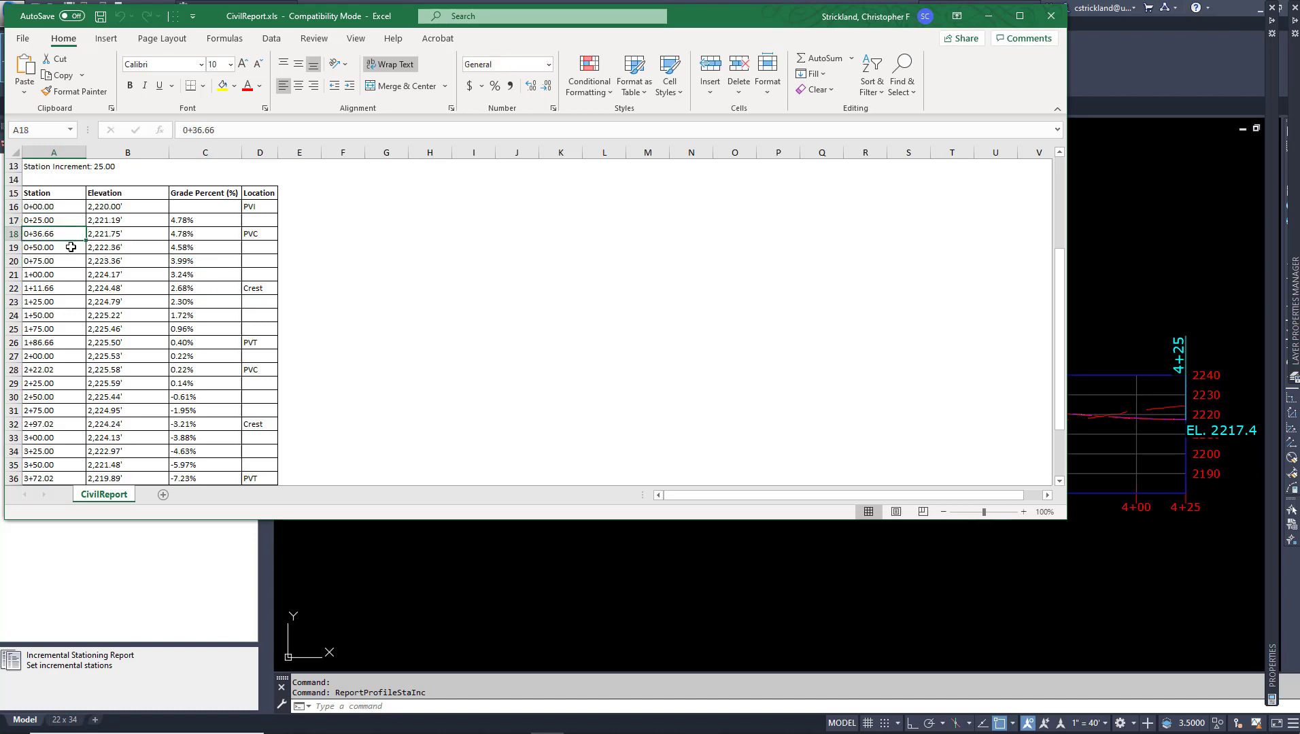
mouse_move(43, 232)
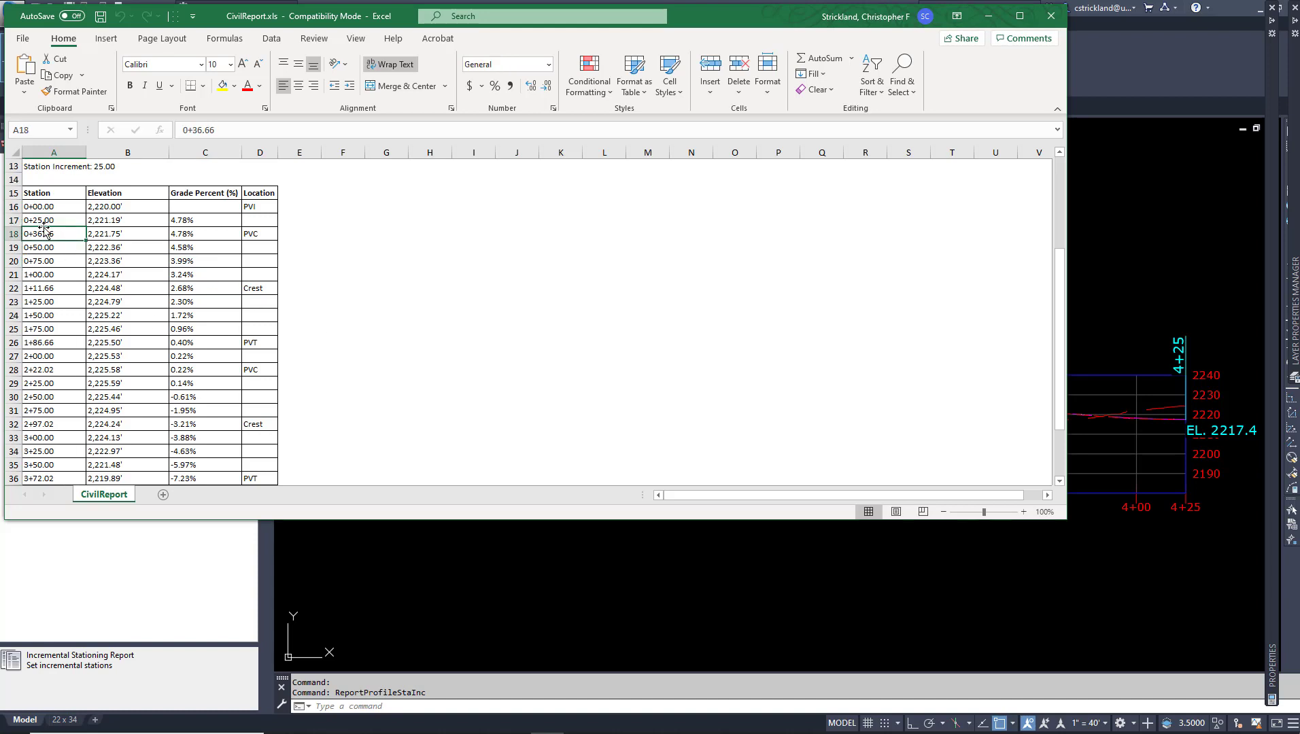
mouse_move(65, 294)
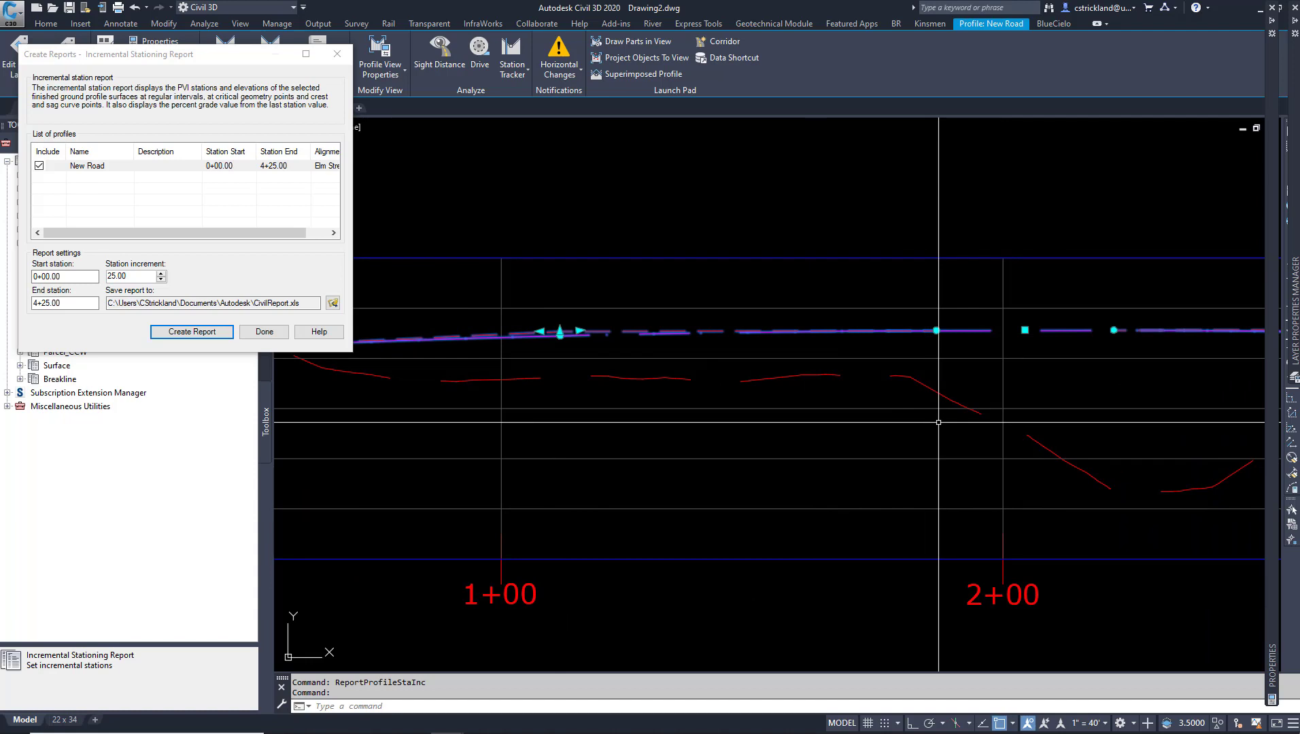
mouse_move(936, 424)
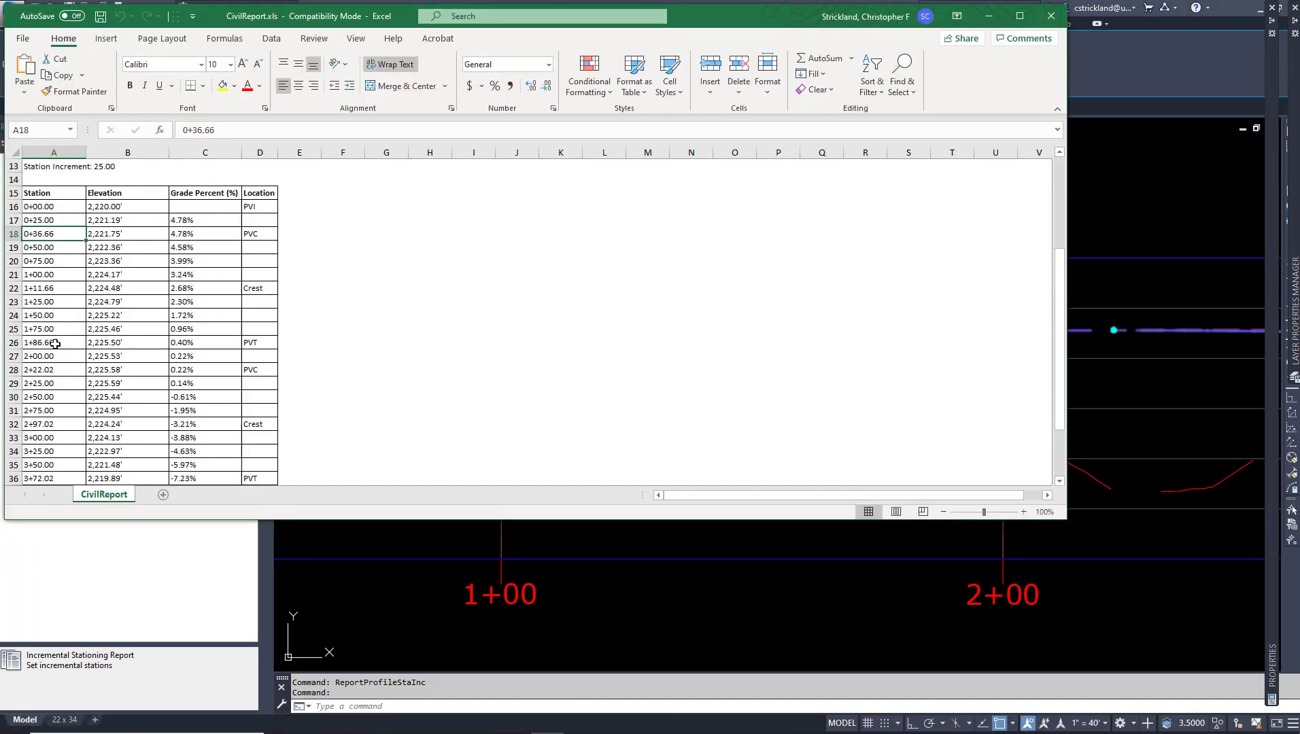
- Select cell A26 (station 1+86.66, the PVT) and review the New Road report header above
left_click(47, 341)
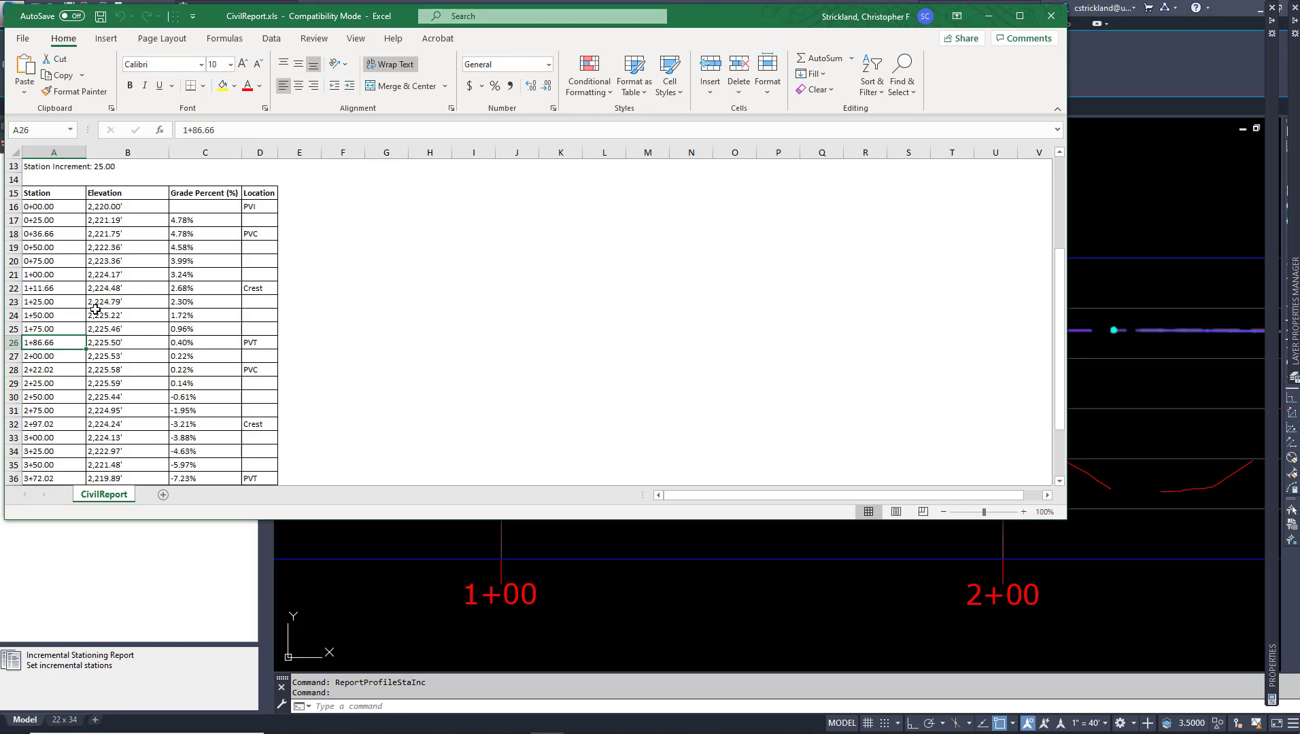
scroll("up", 3)
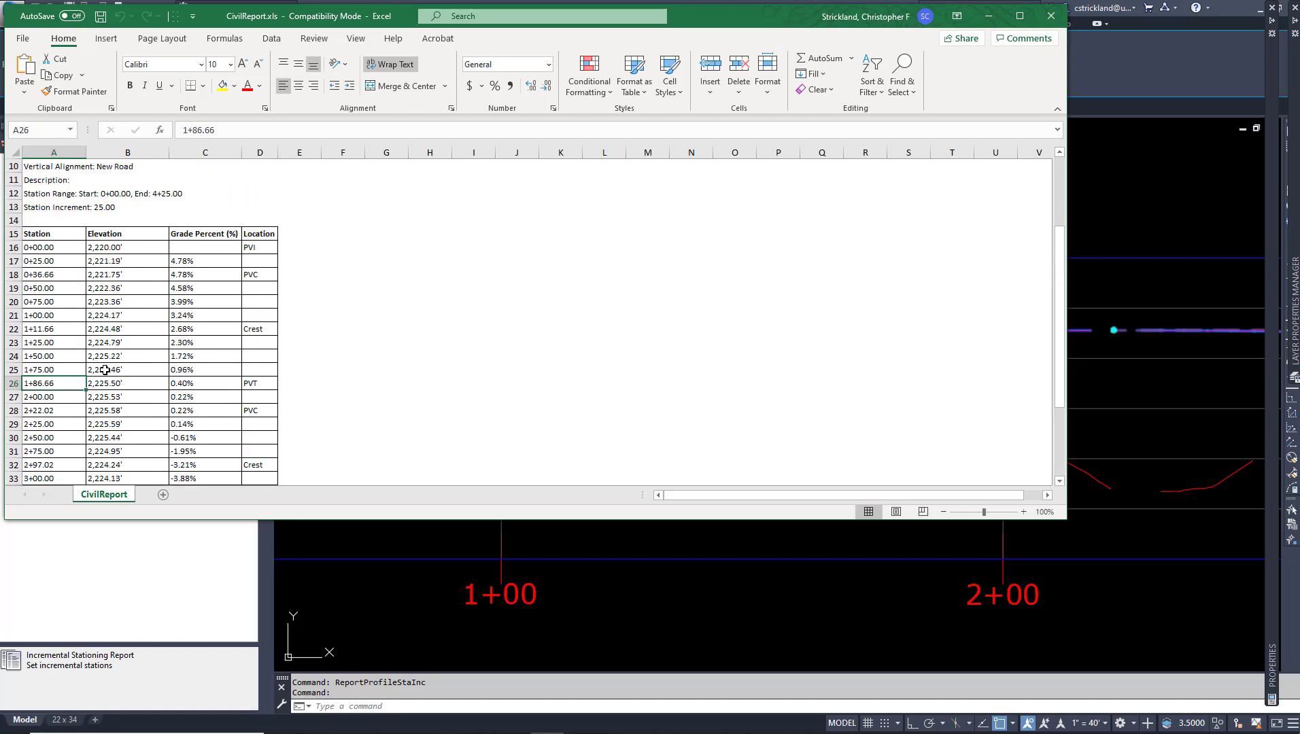